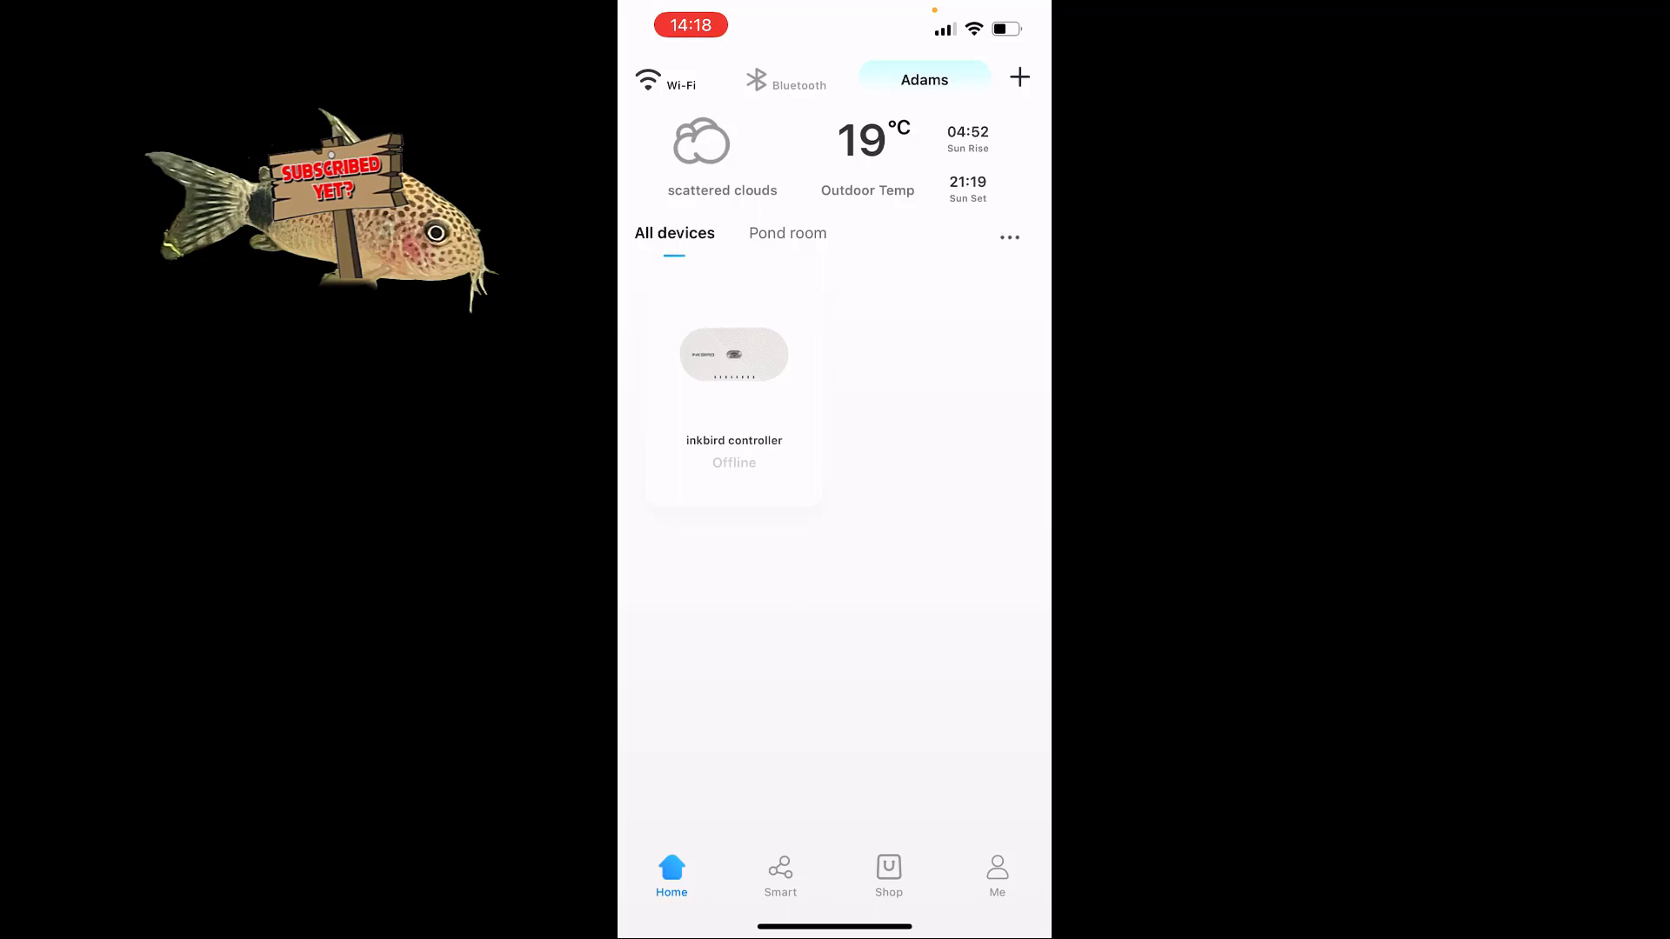
Open the inkbird controller card and scroll through its four sensor readings
click(733, 366)
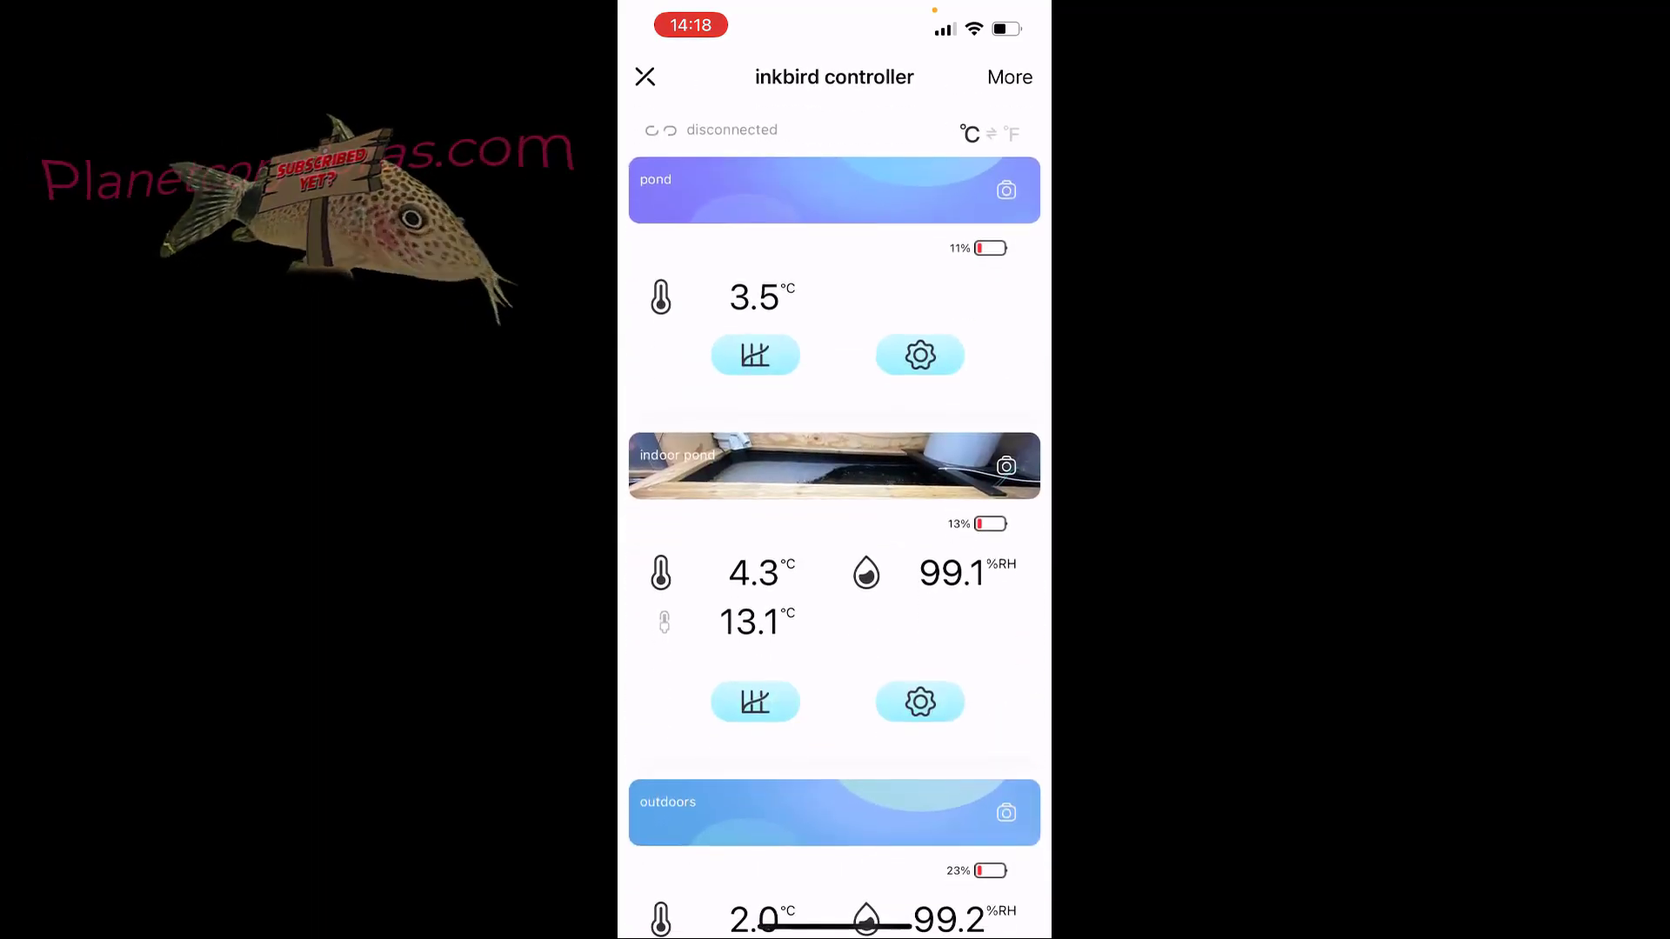
scroll(down, 3)
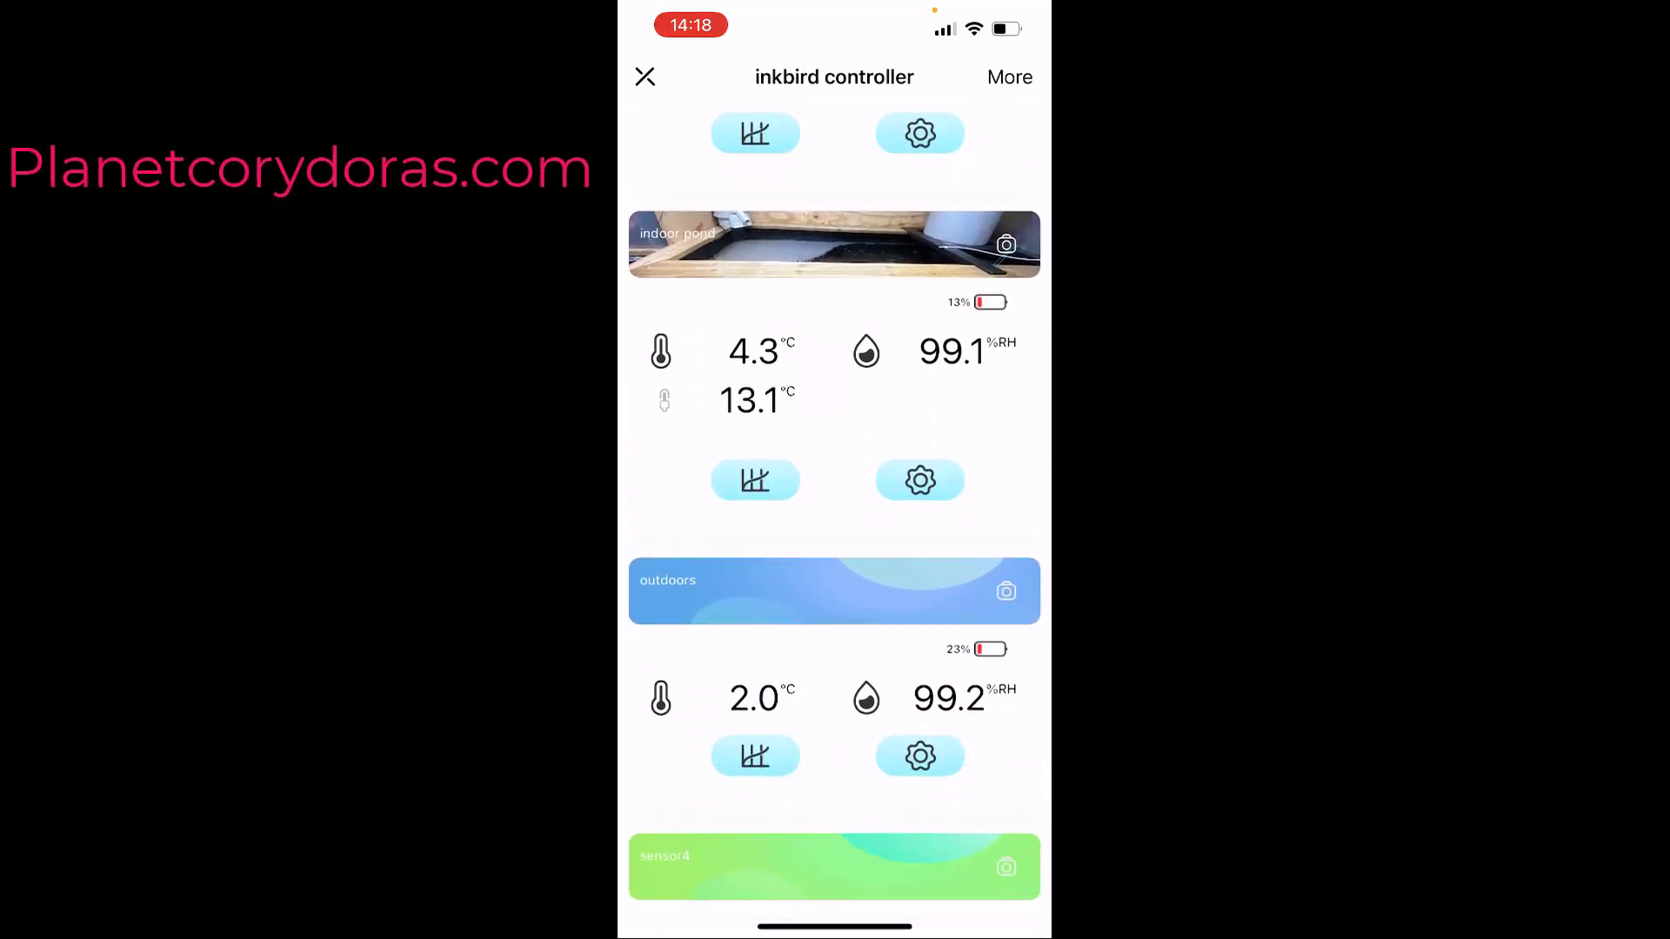
scroll(down, 3)
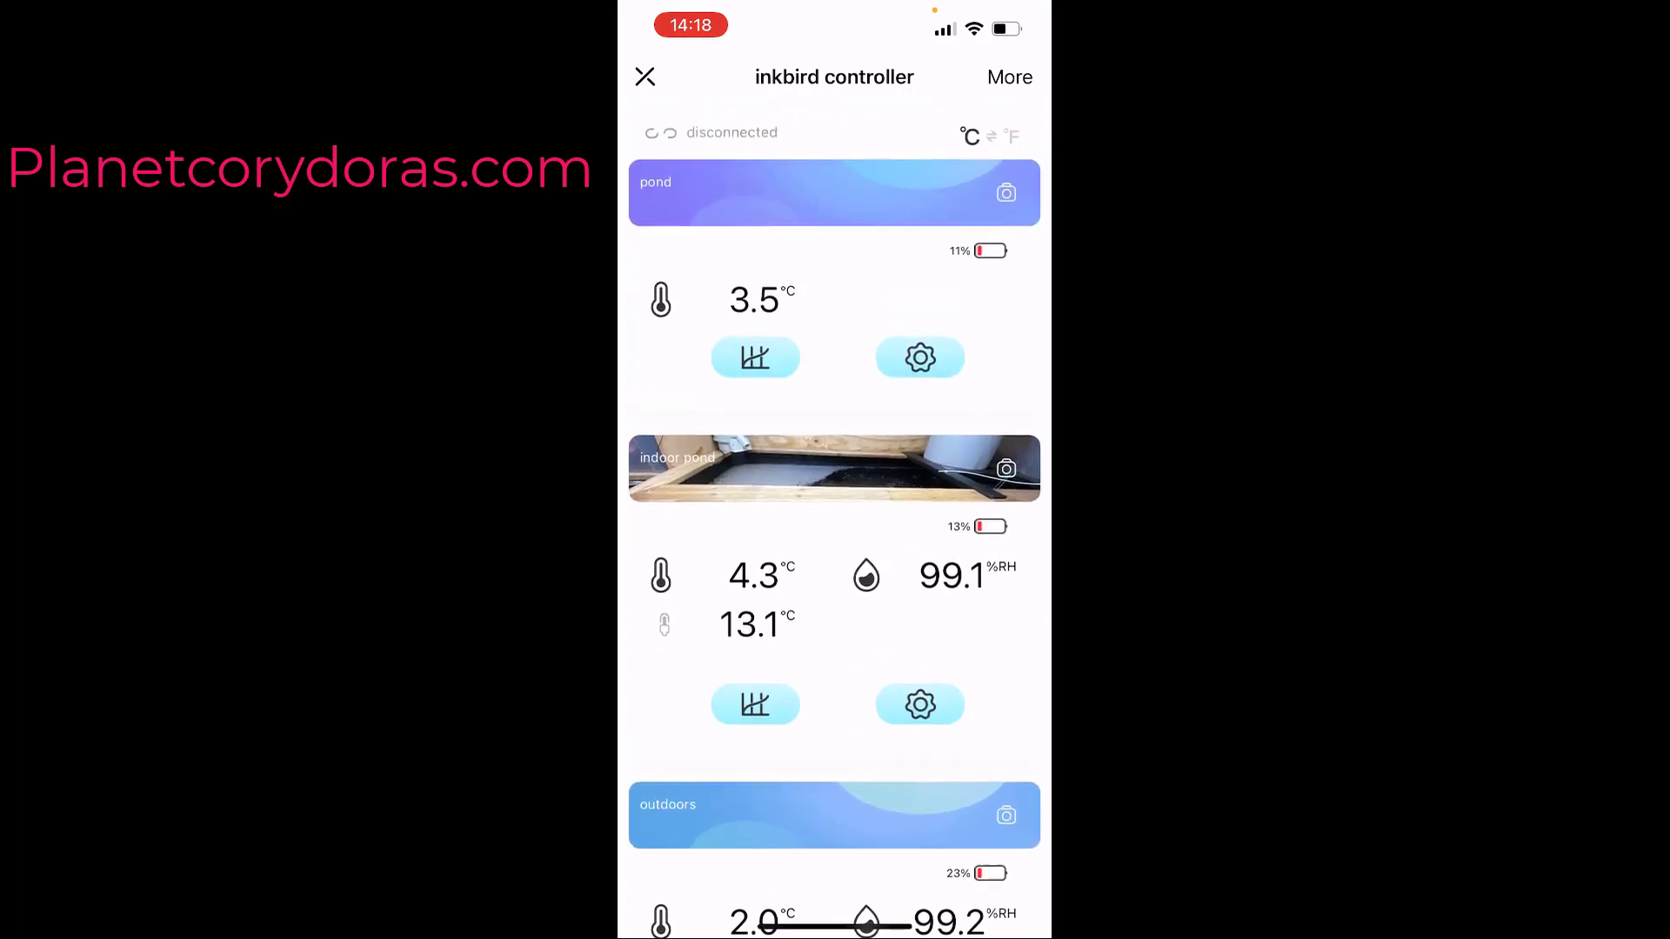
scroll(down, 3)
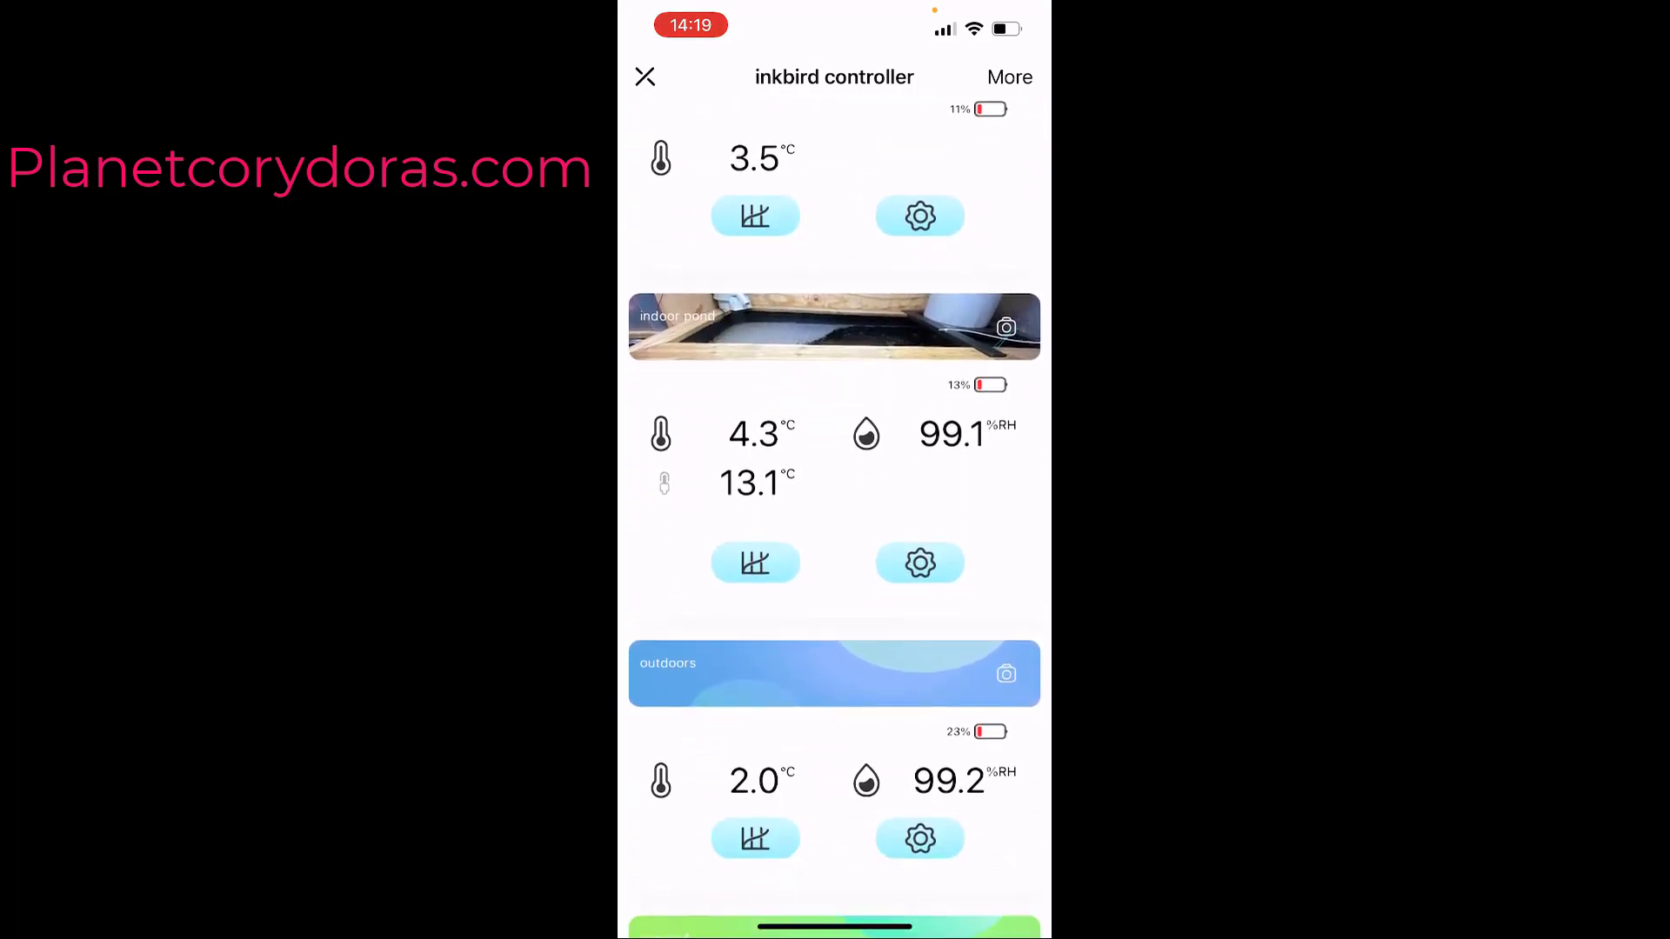
scroll(down, 3)
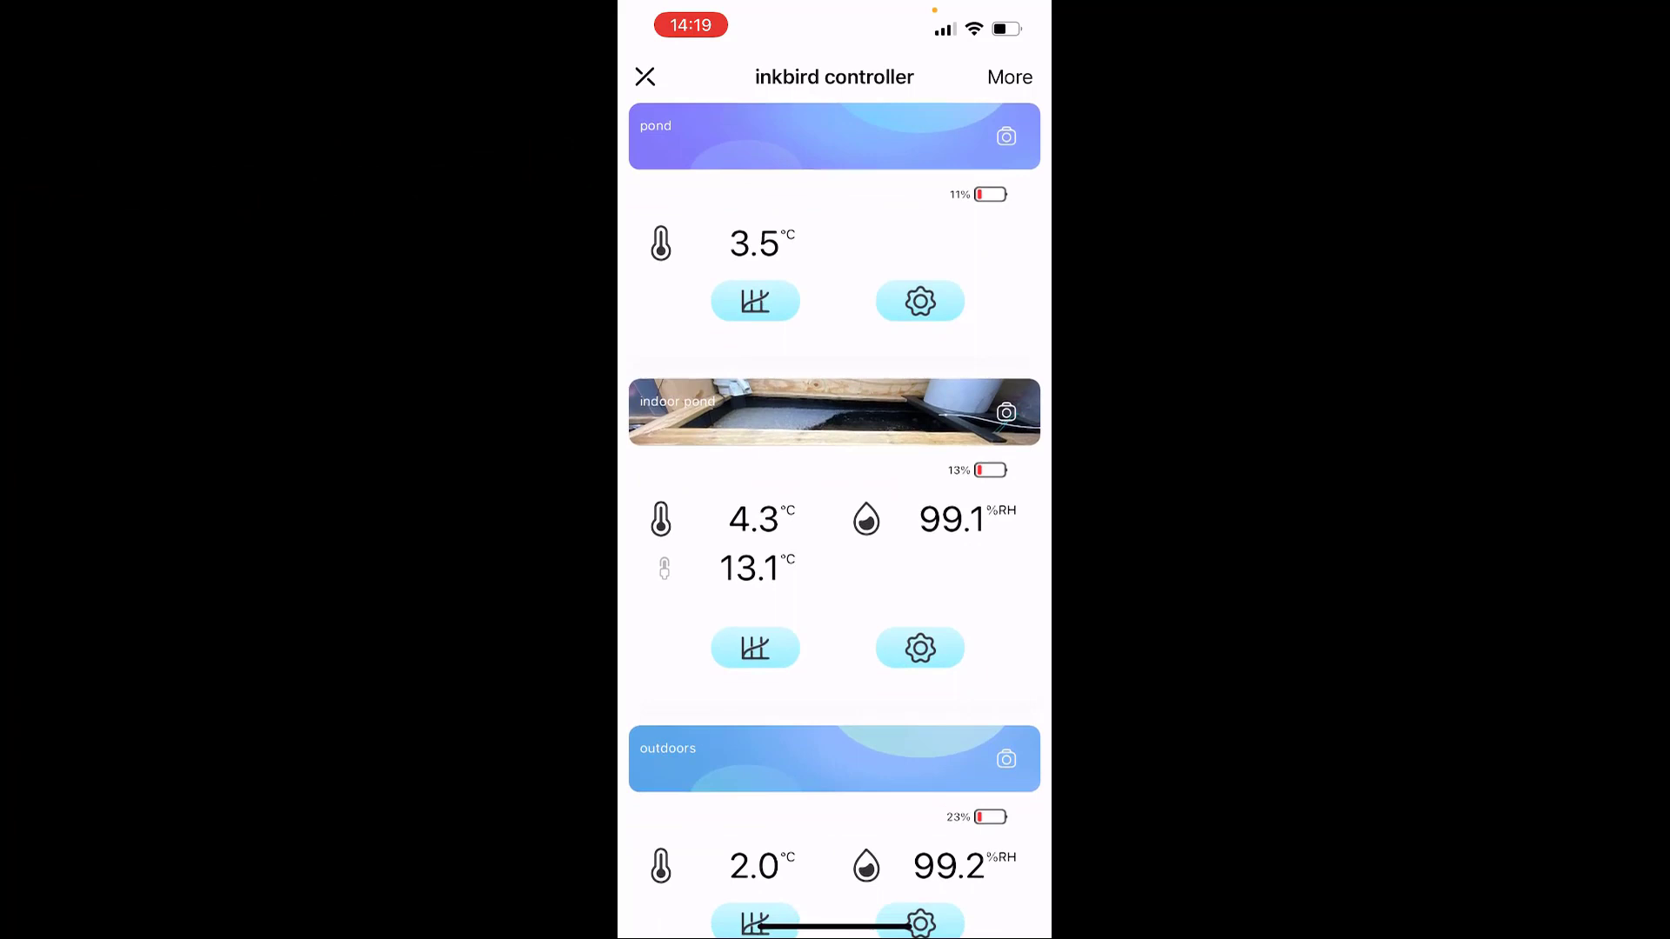
scroll(down, 3)
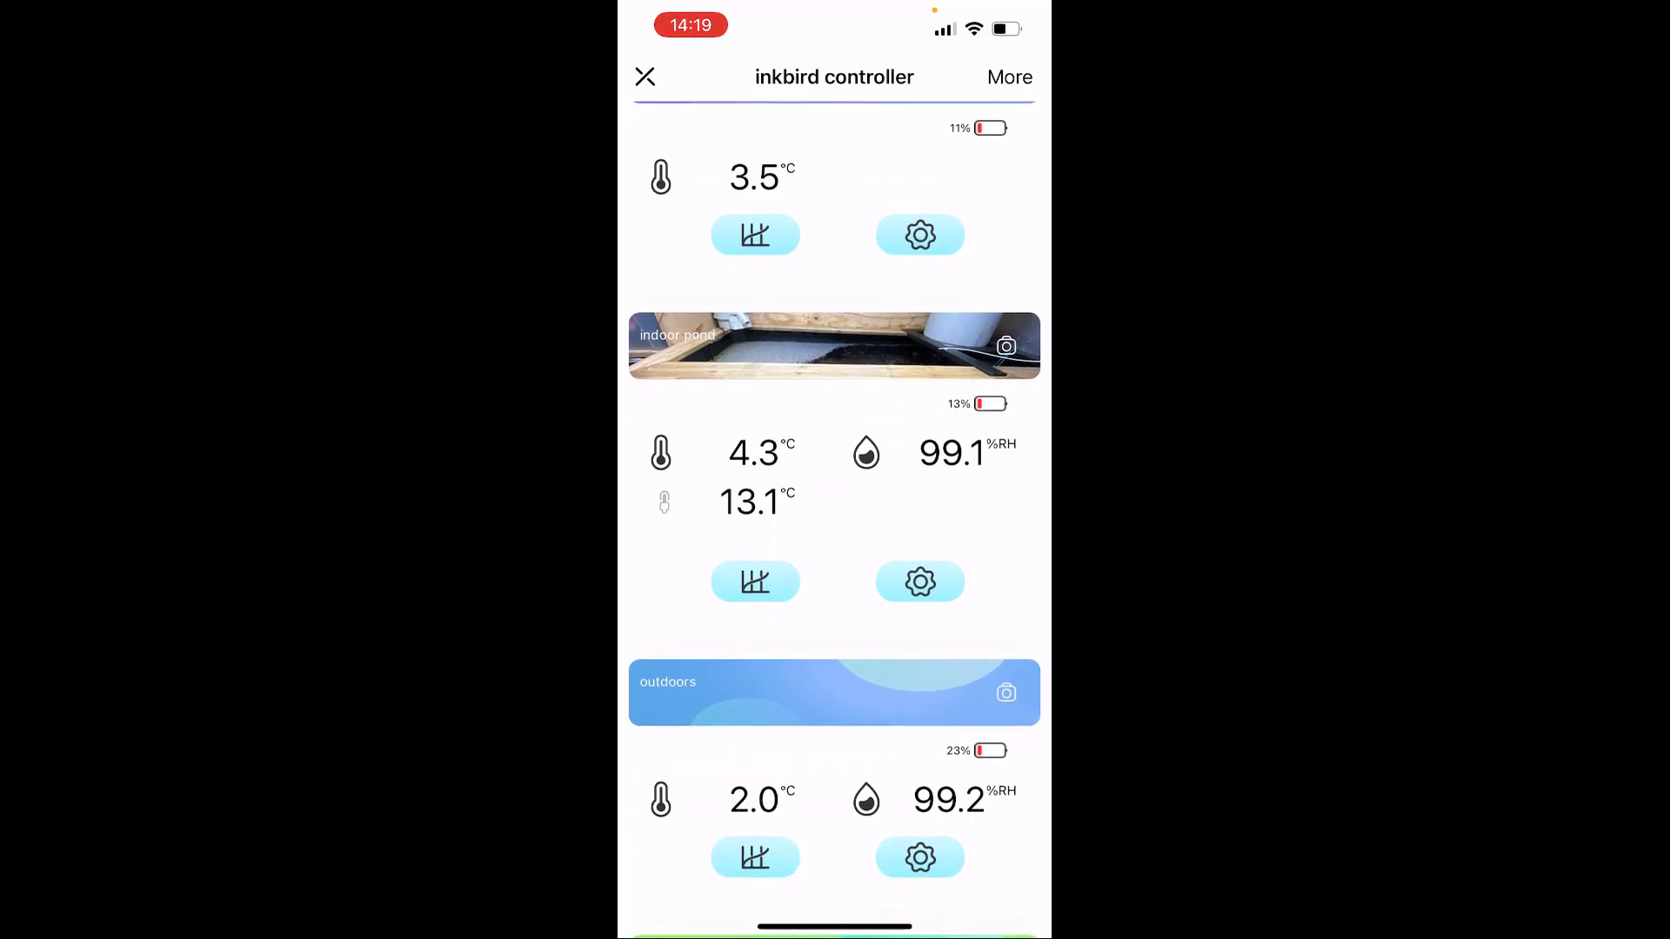
scroll(down, 3)
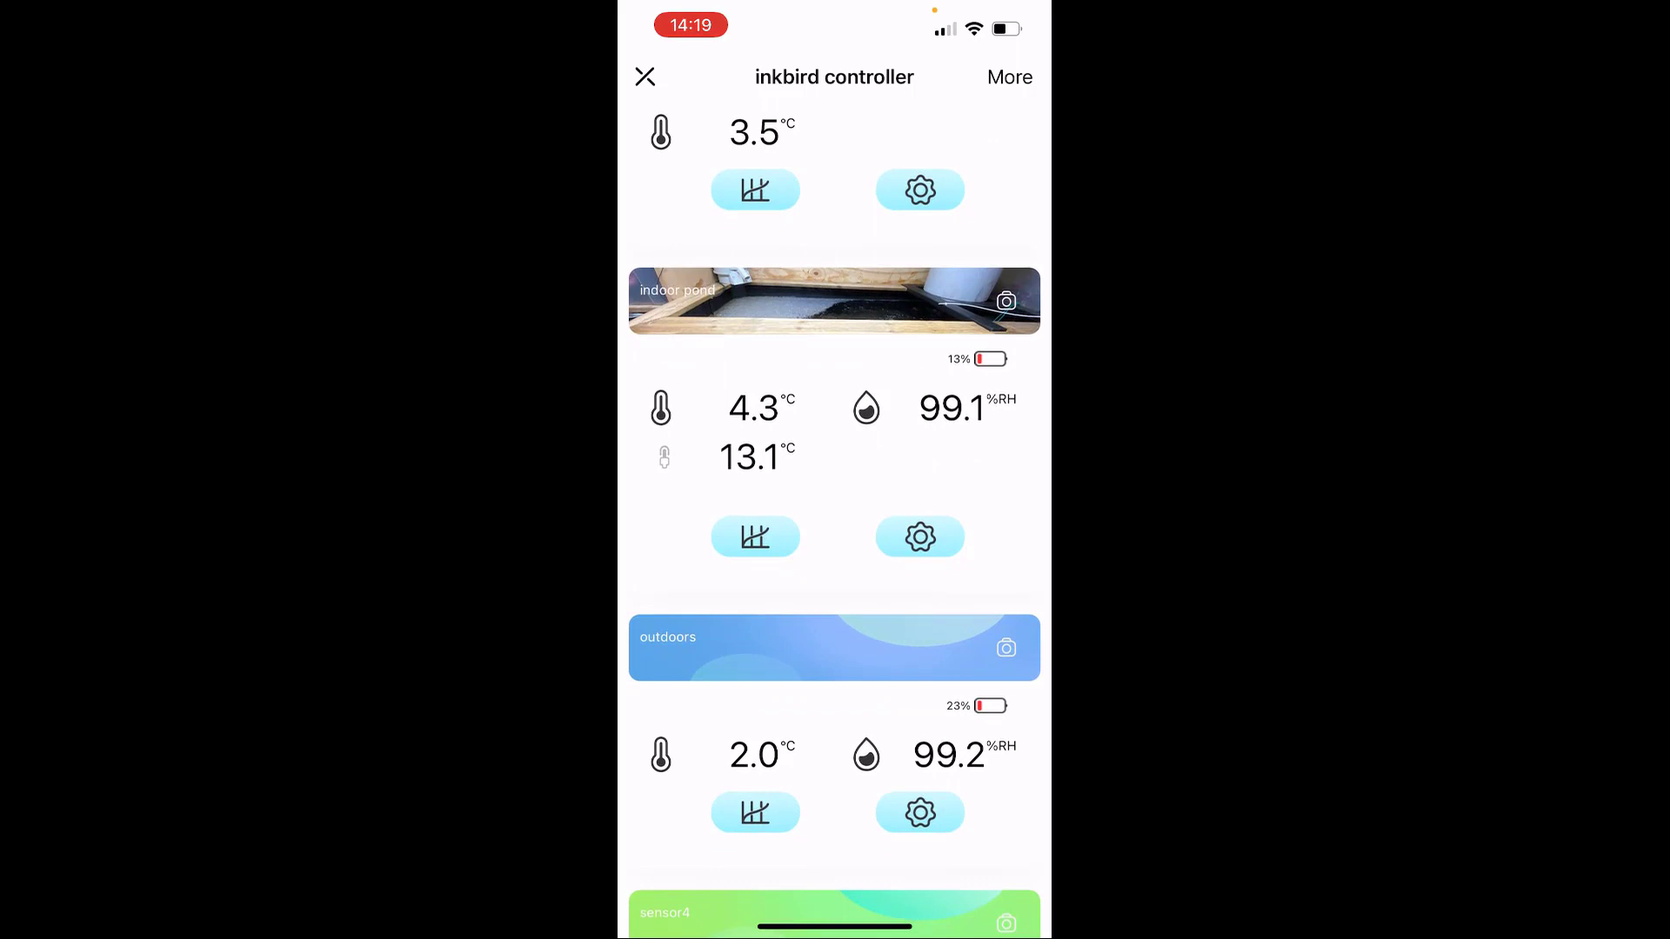
scroll(down, 3)
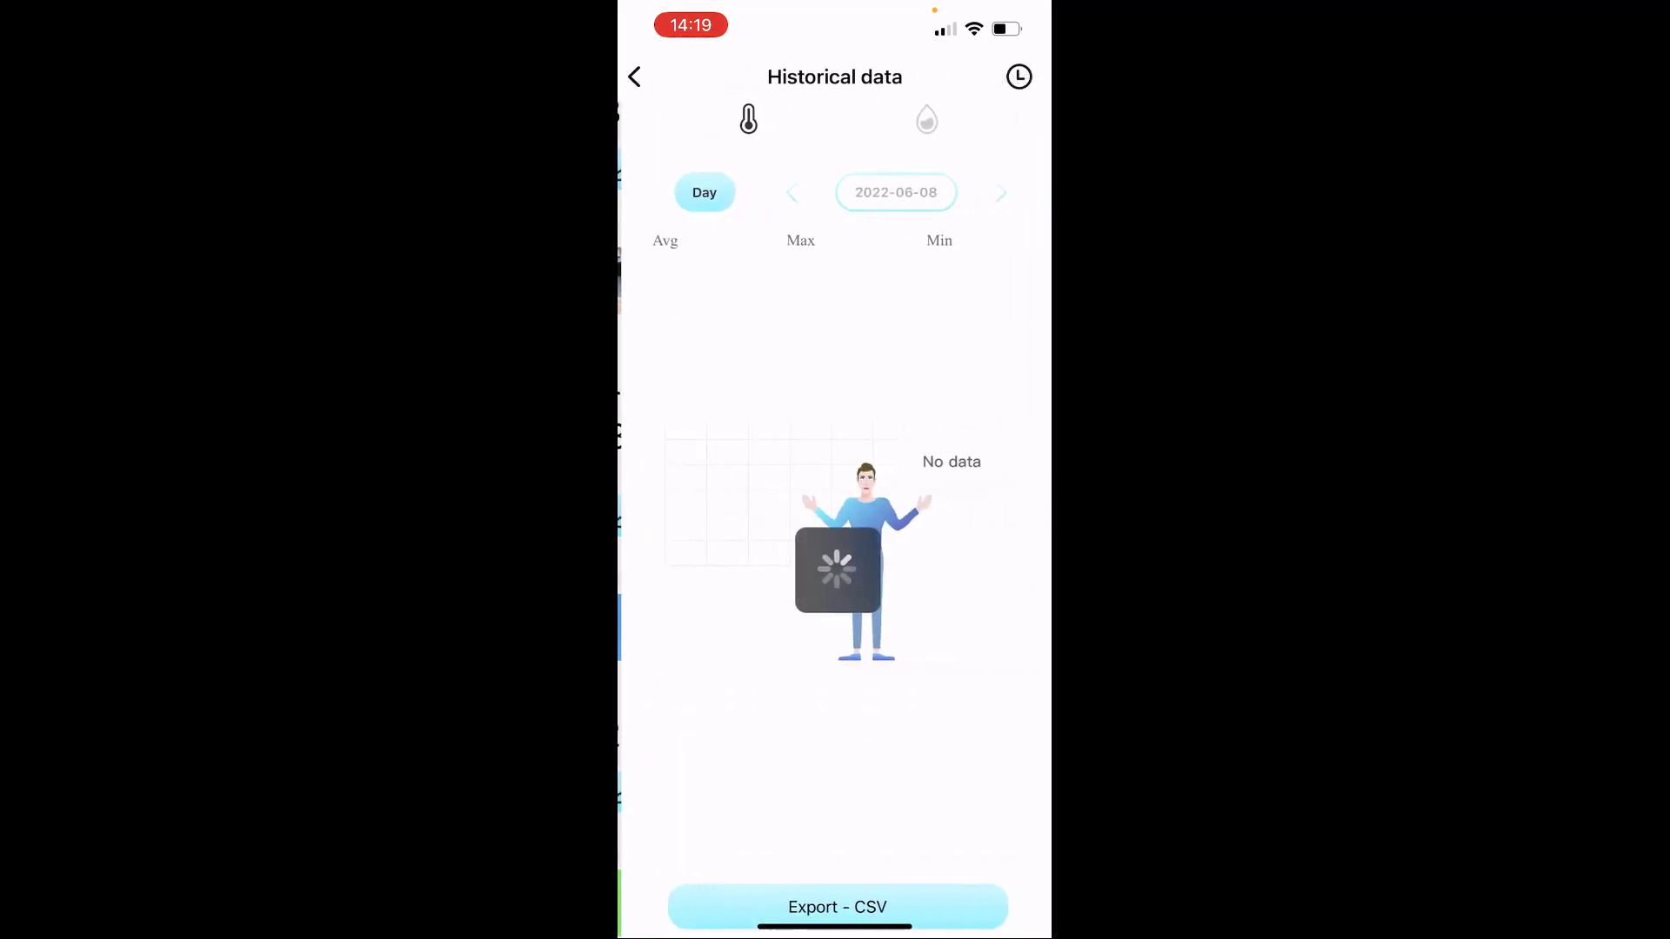
Leave Historical data and scroll through the pond, indoor pond, outdoors and sensor4 readings
click(633, 76)
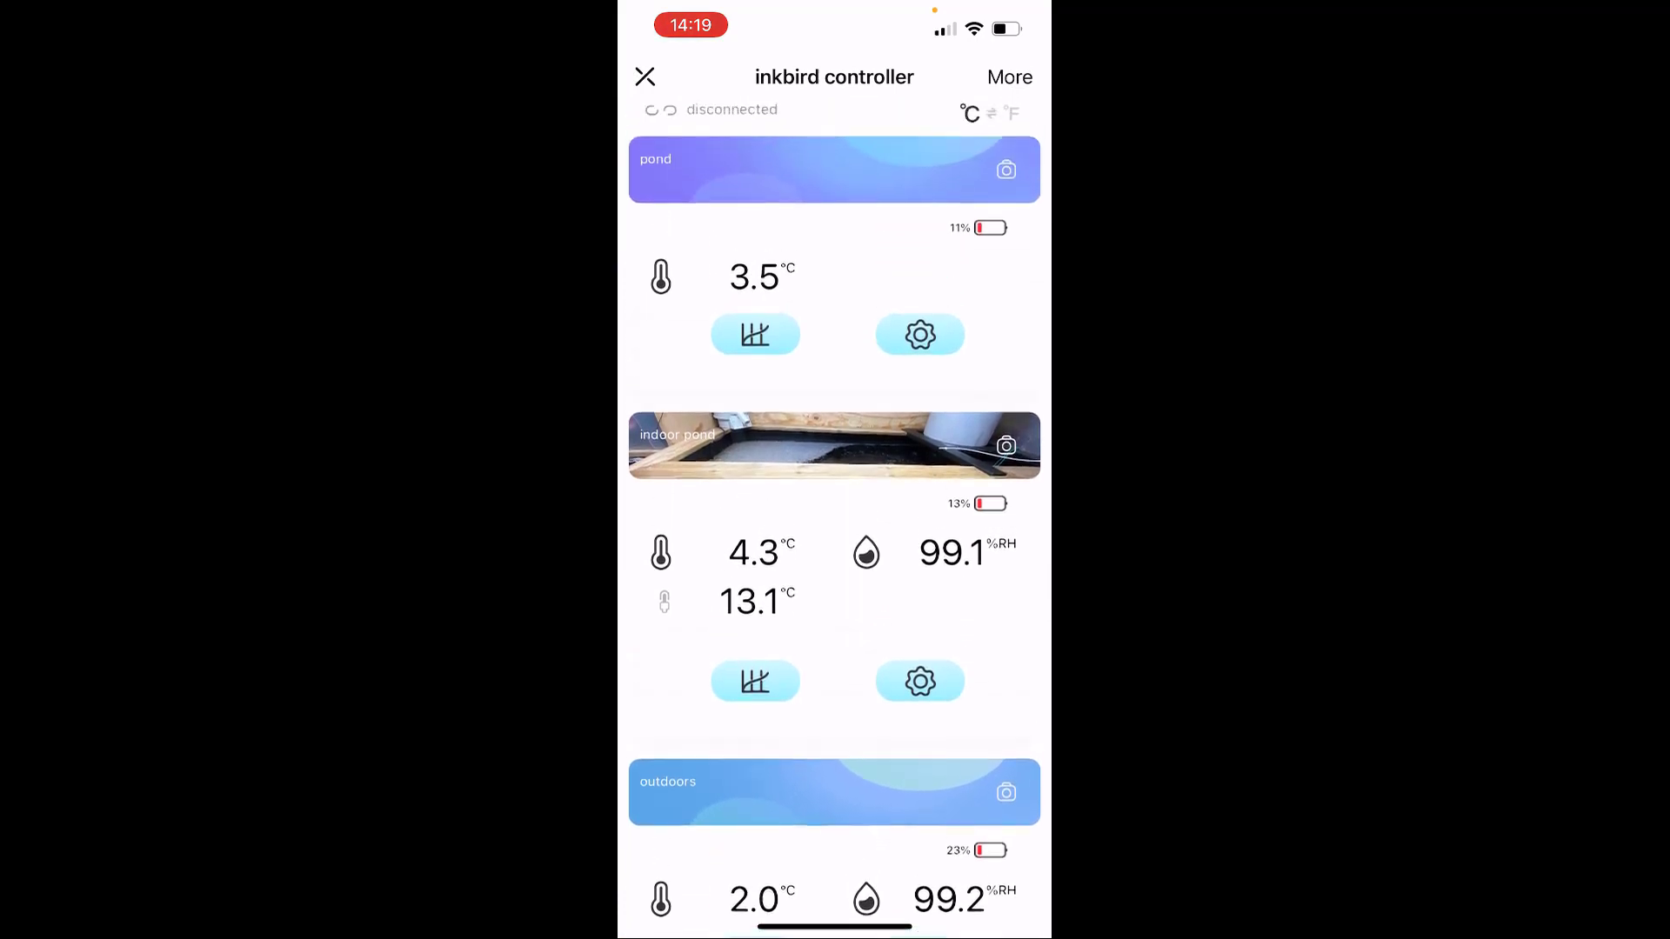
scroll(down, 3)
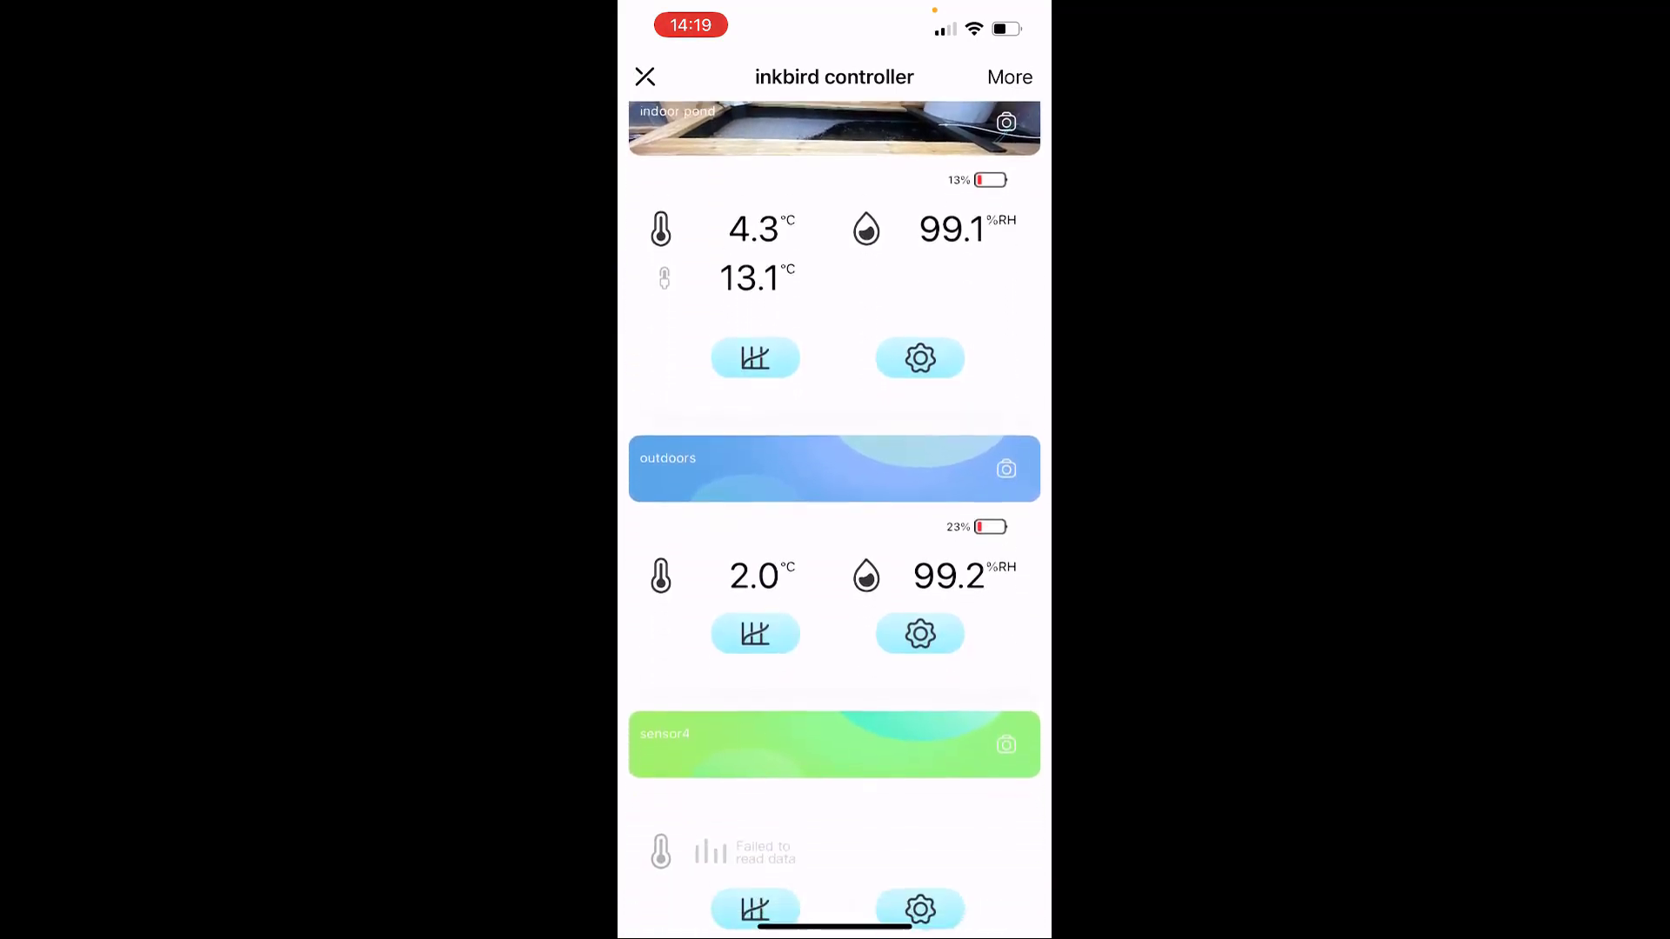
scroll(down, 3)
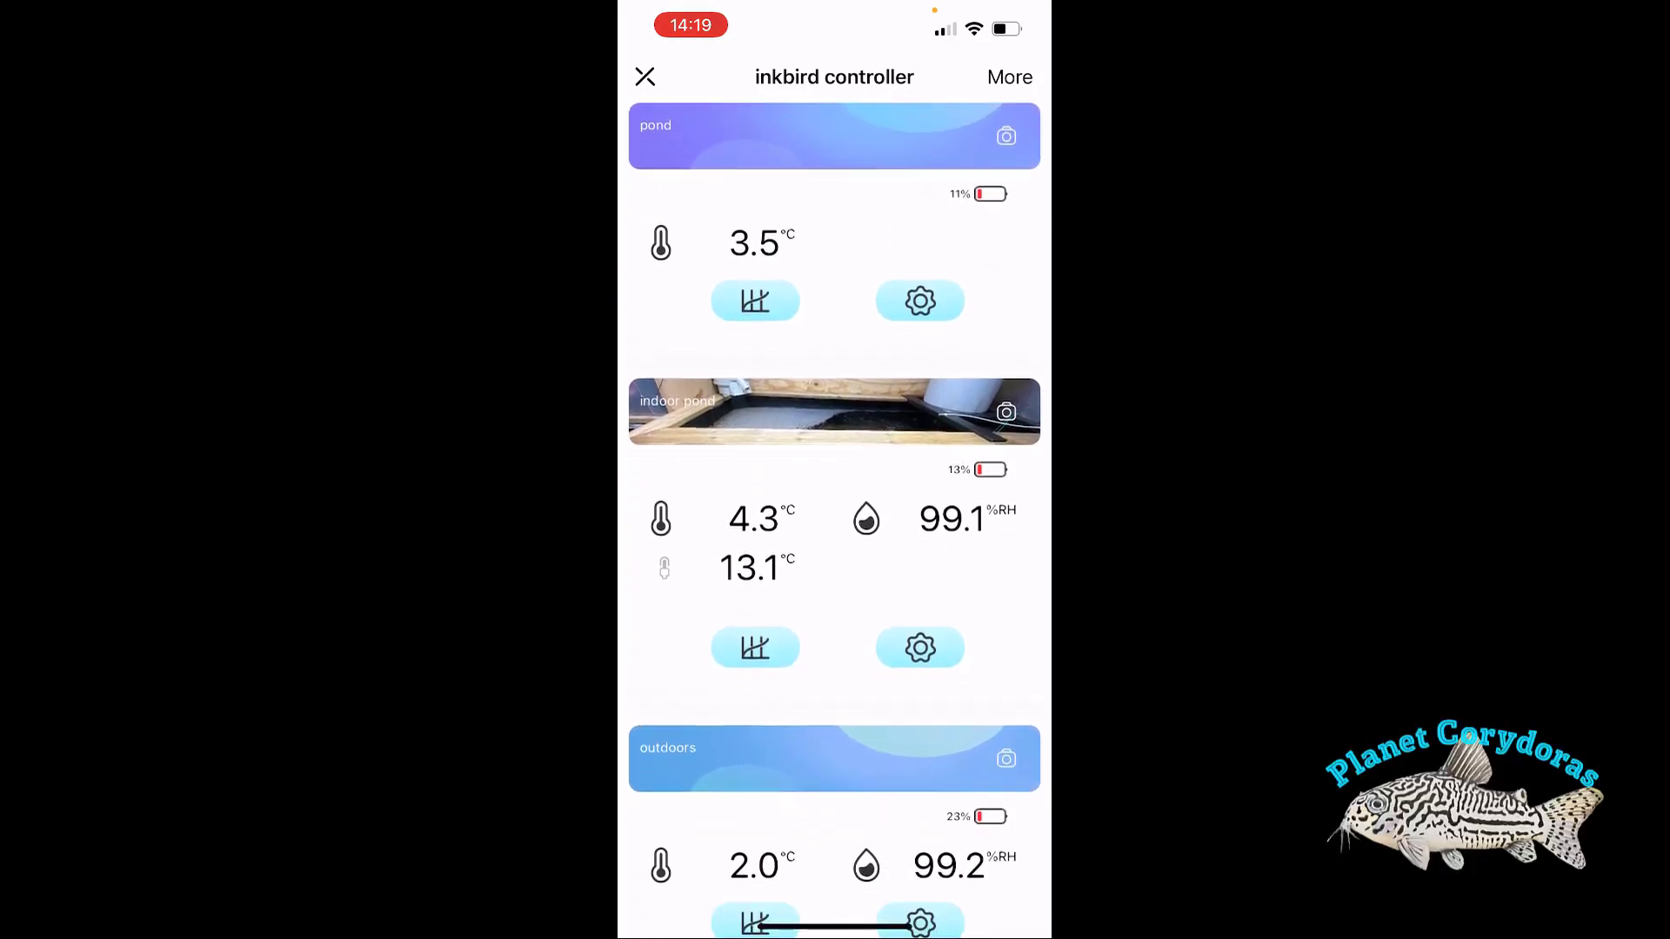
scroll(down, 3)
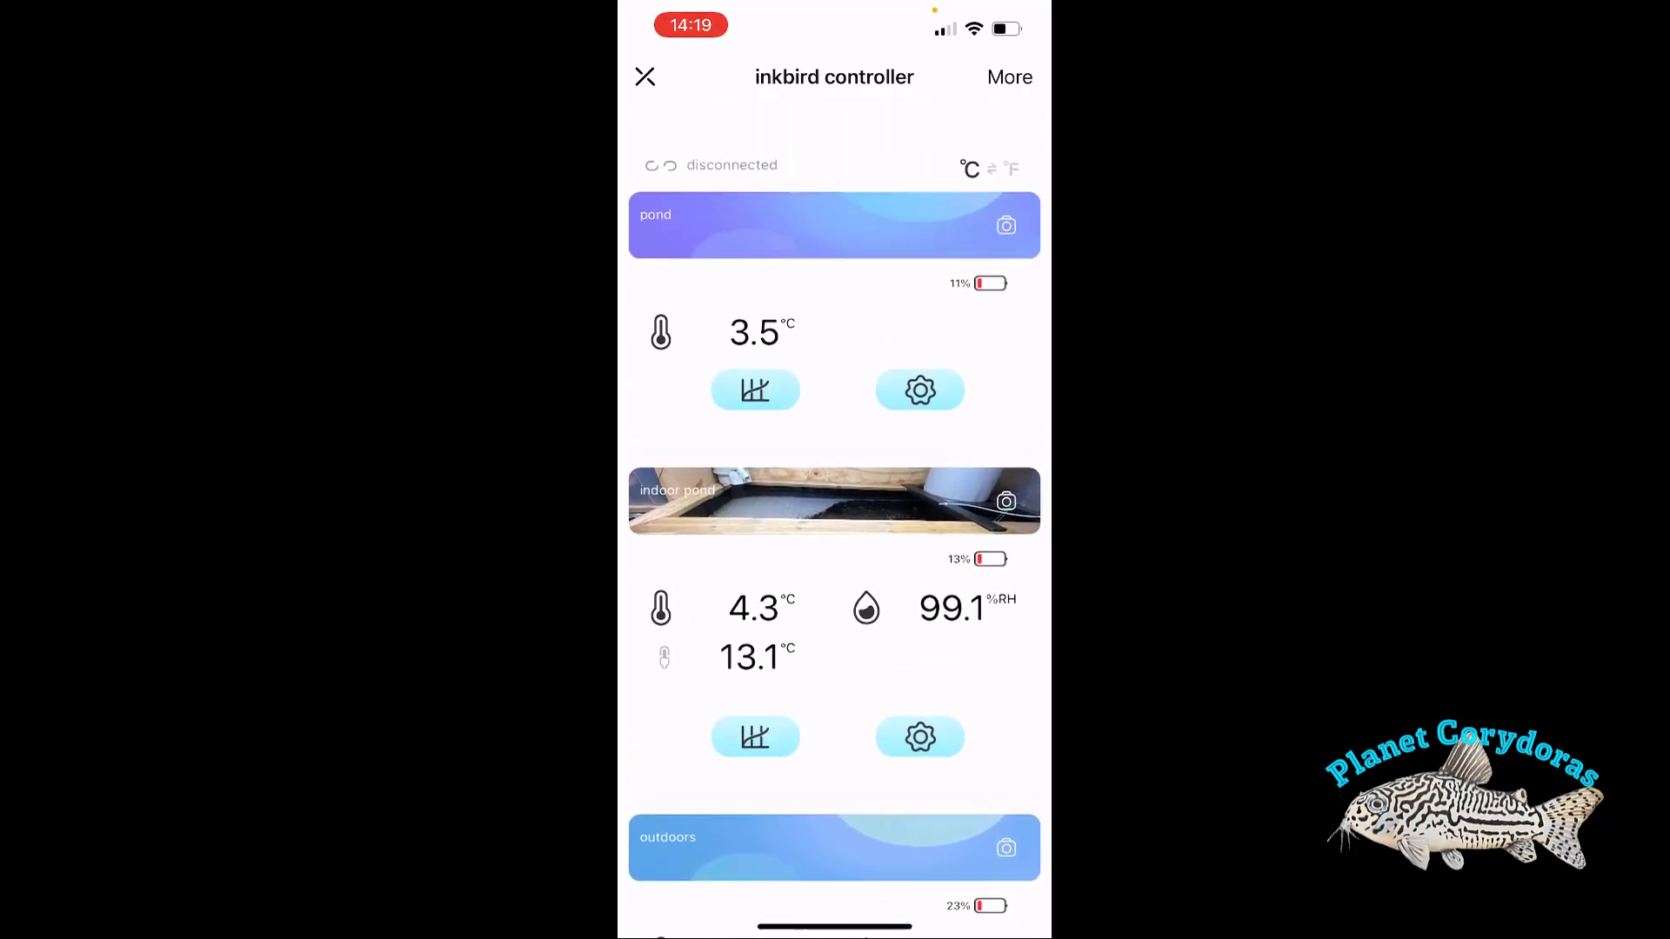
scroll(down, 3)
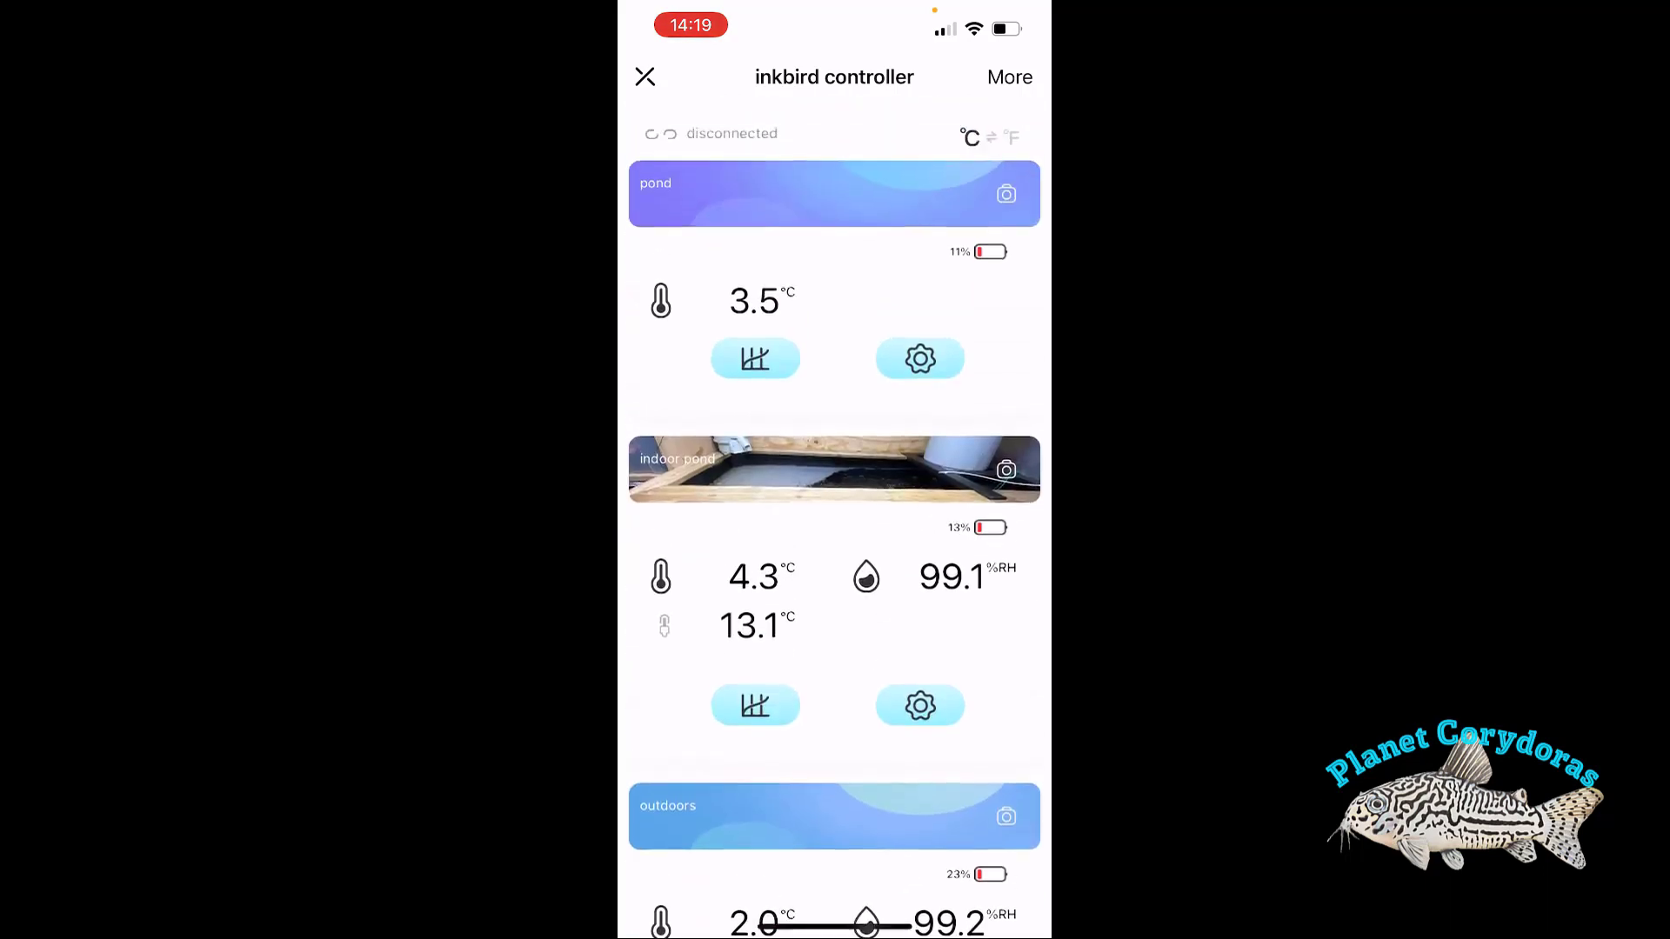
scroll(down, 3)
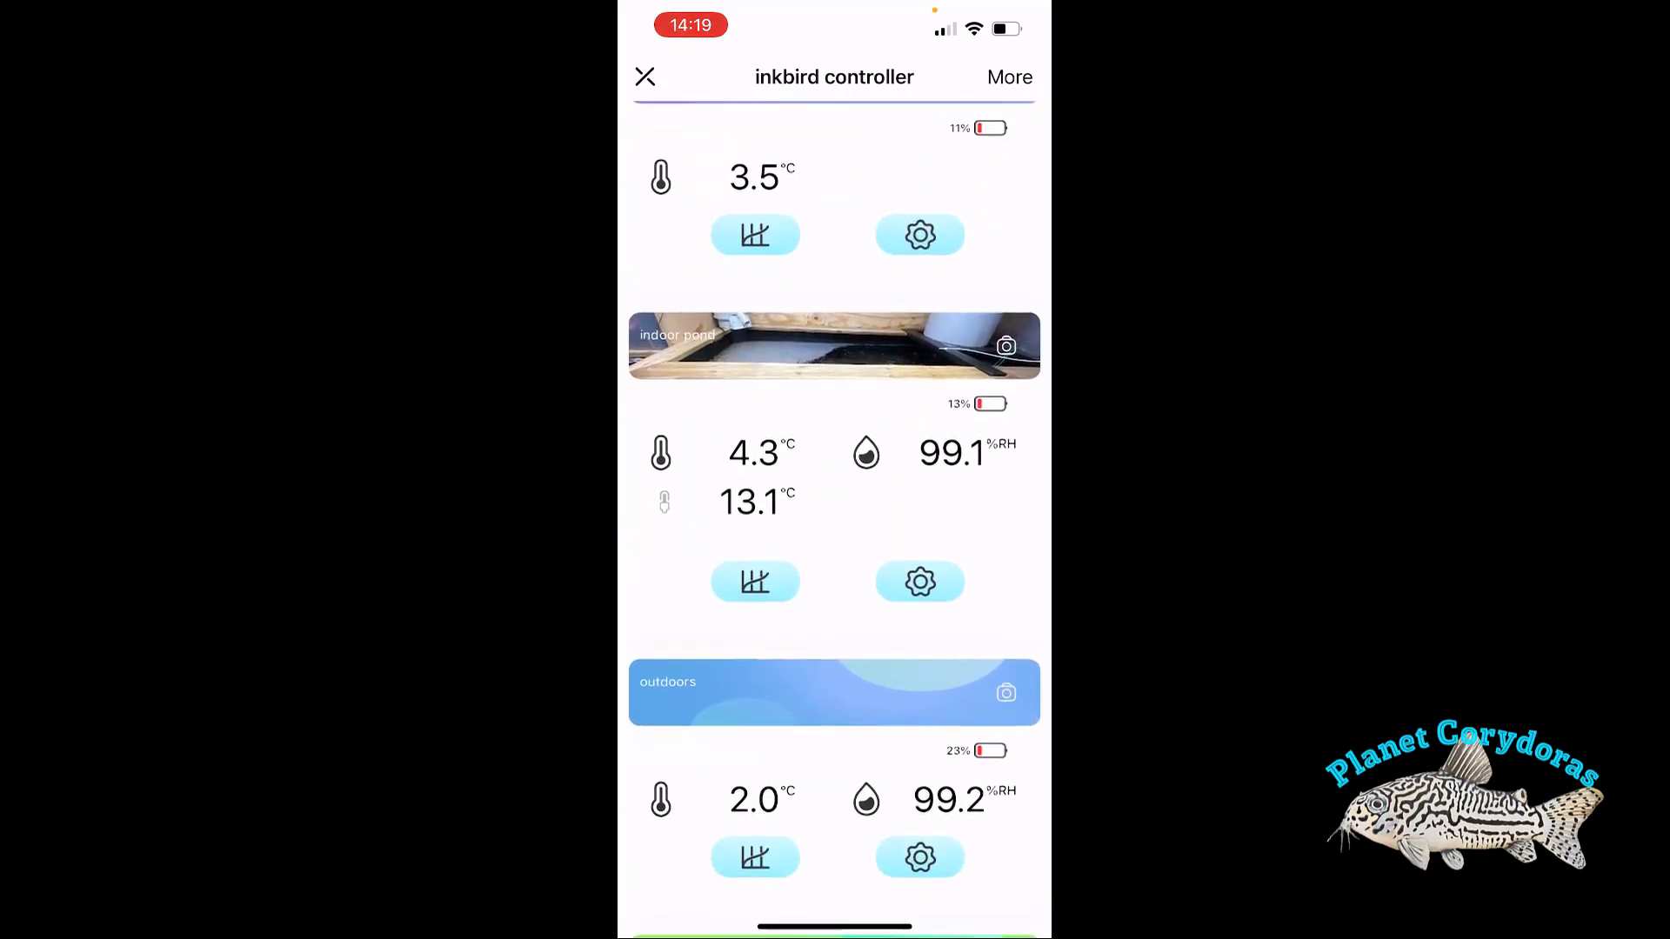
scroll(down, 3)
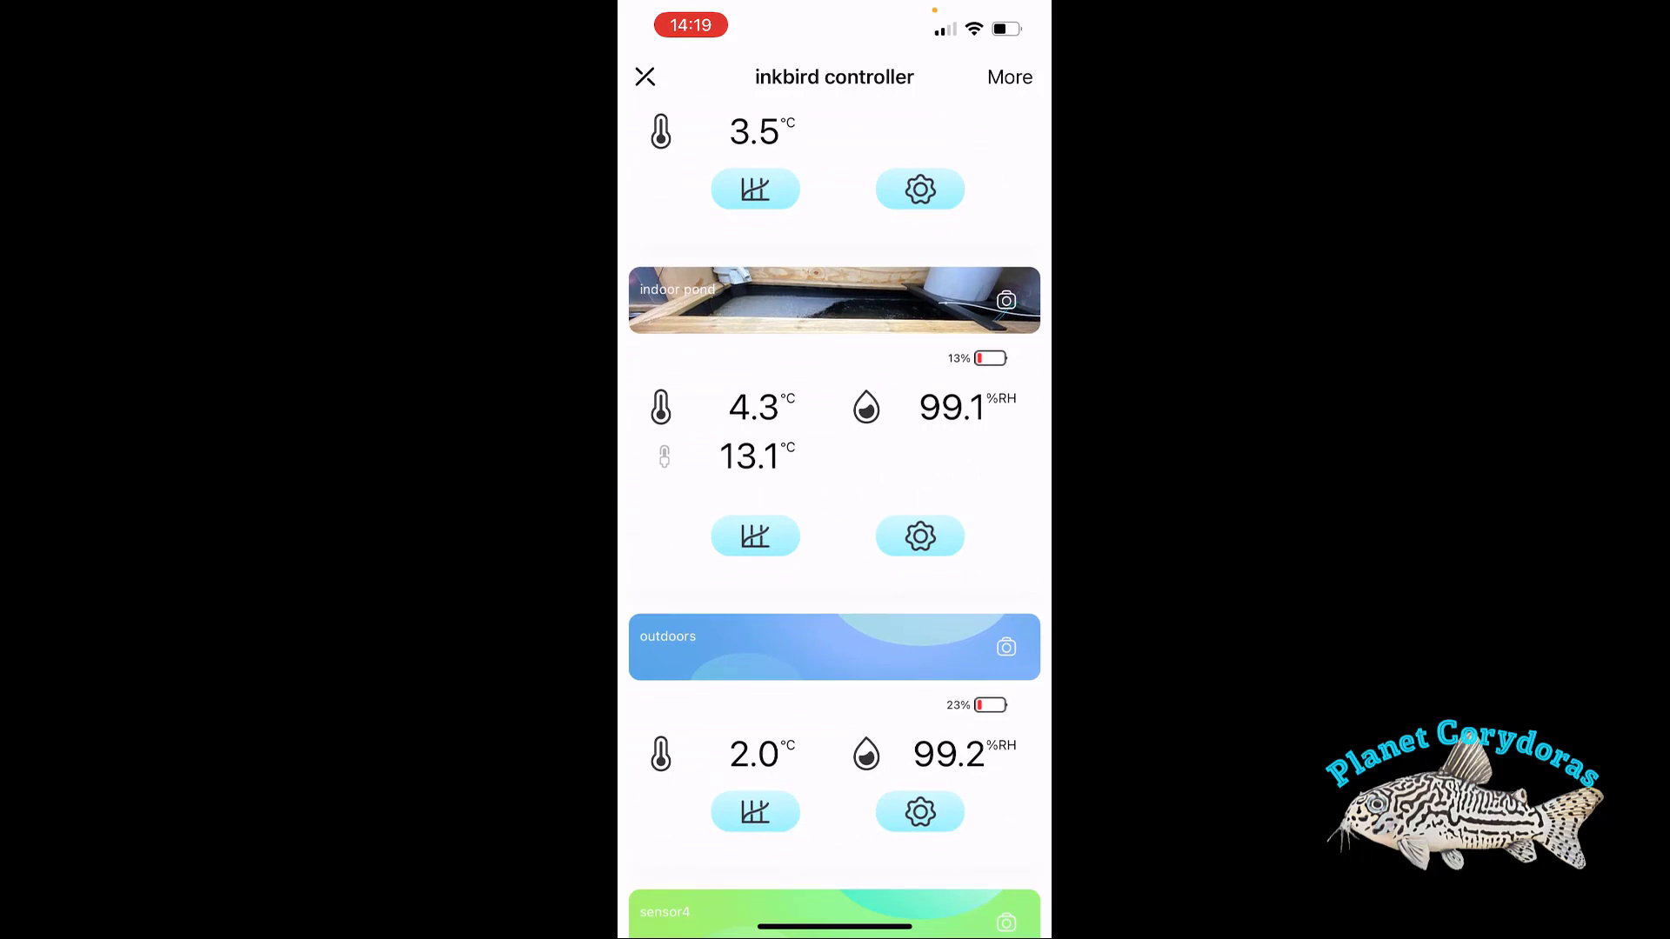
scroll(down, 3)
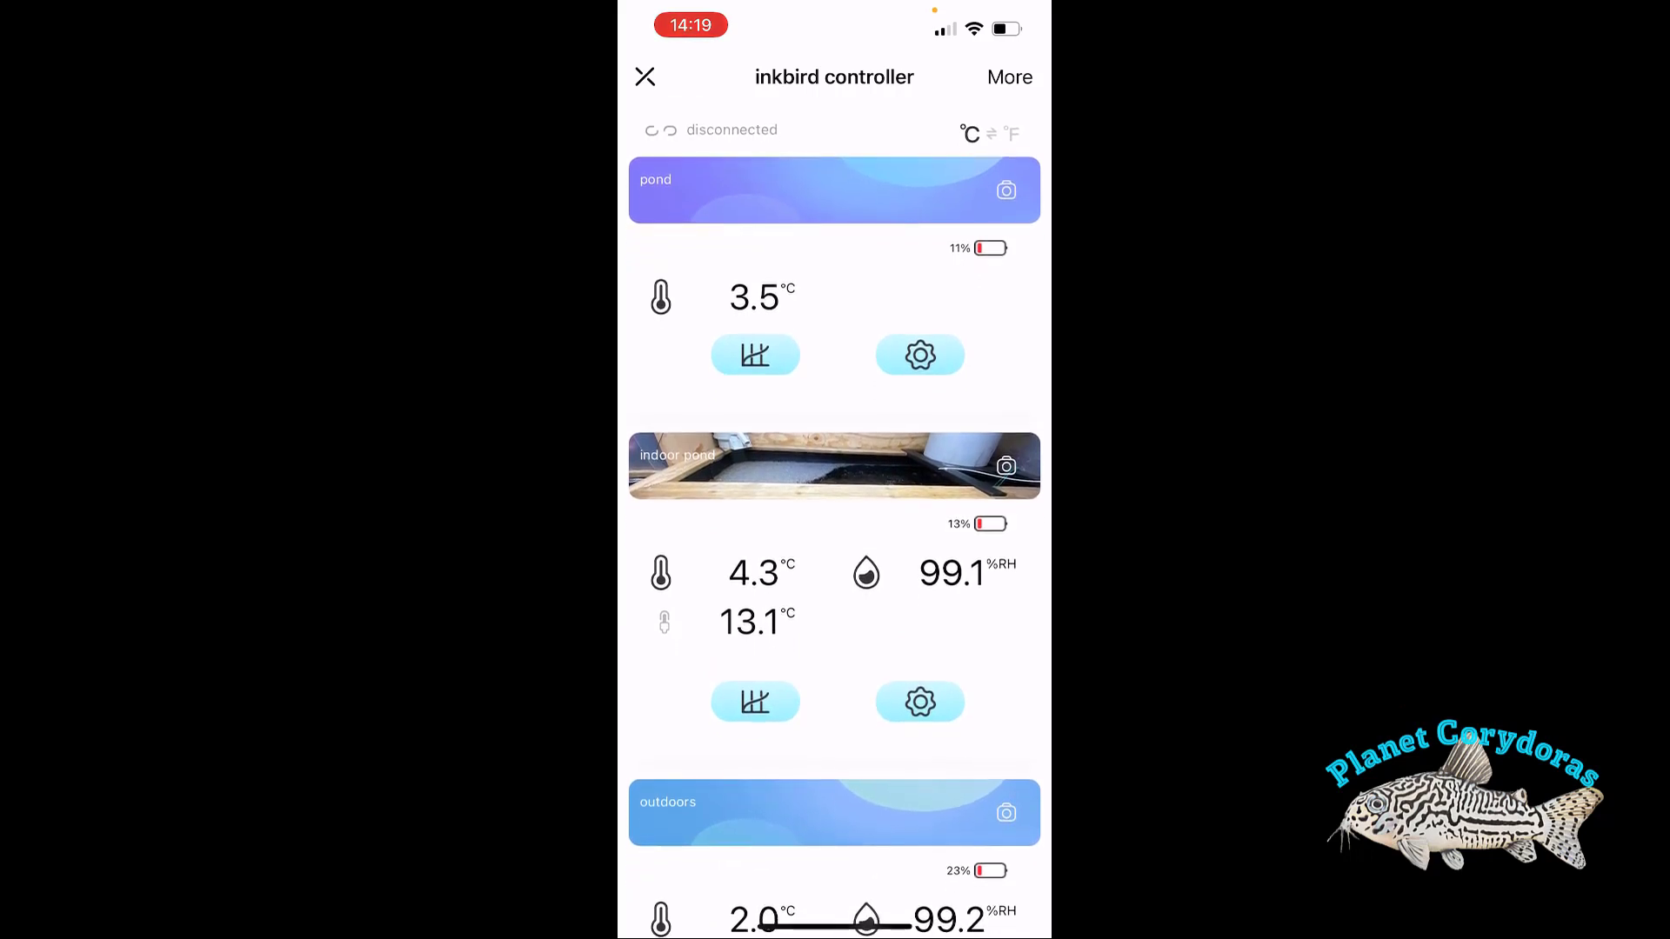
scroll(down, 3)
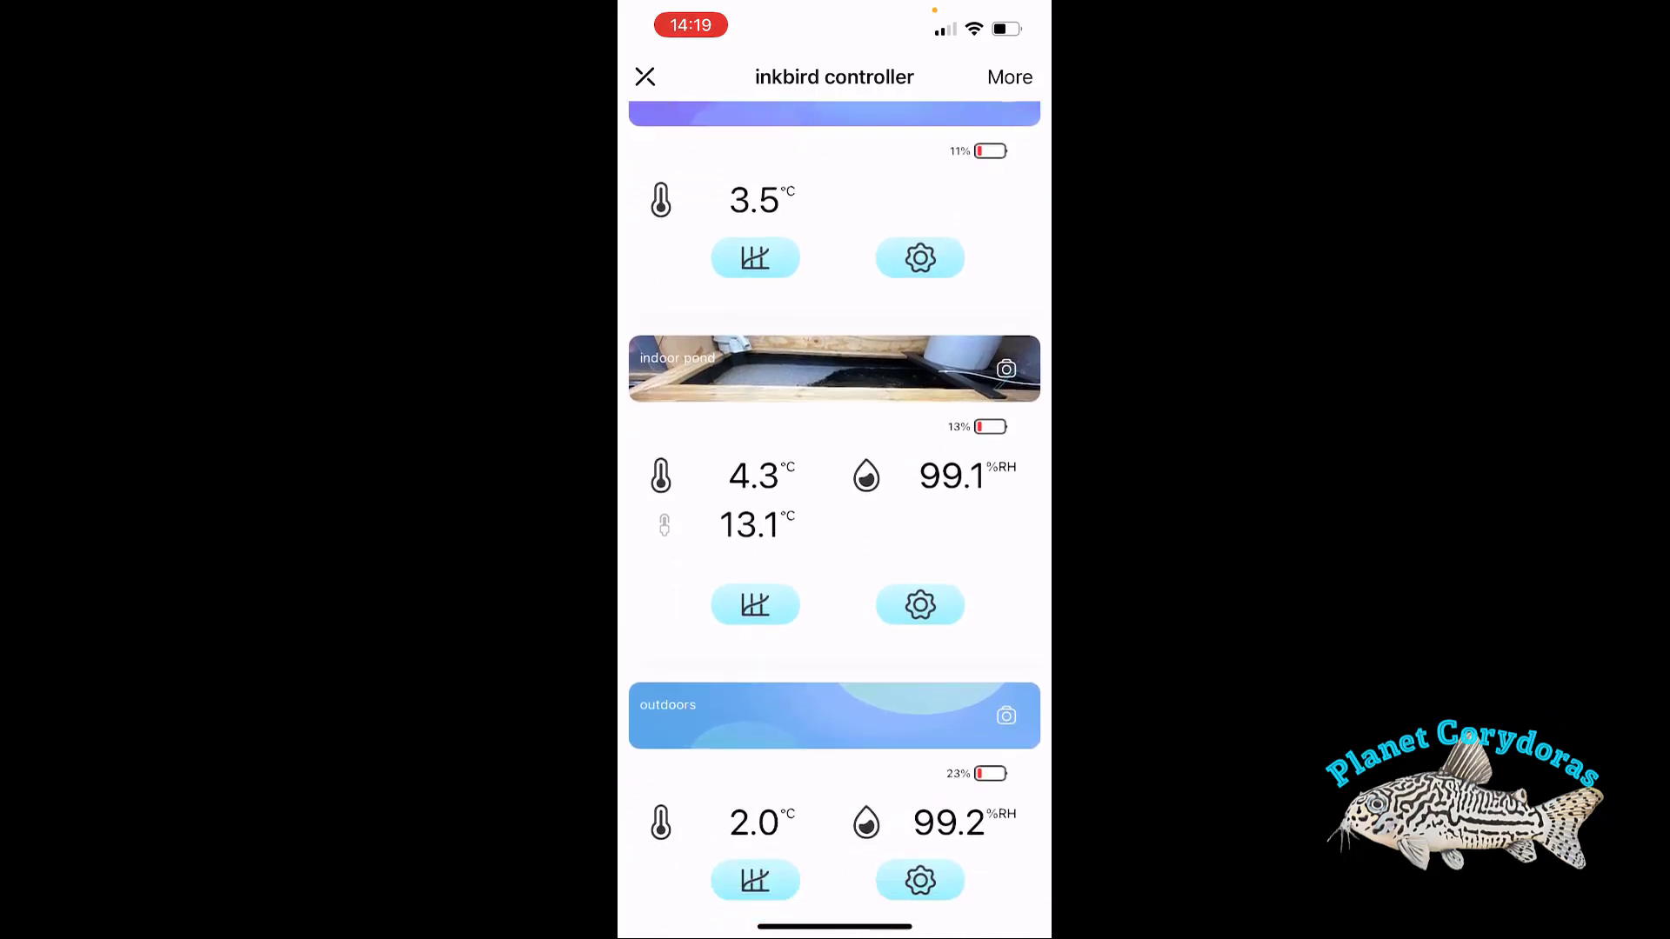
scroll(down, 3)
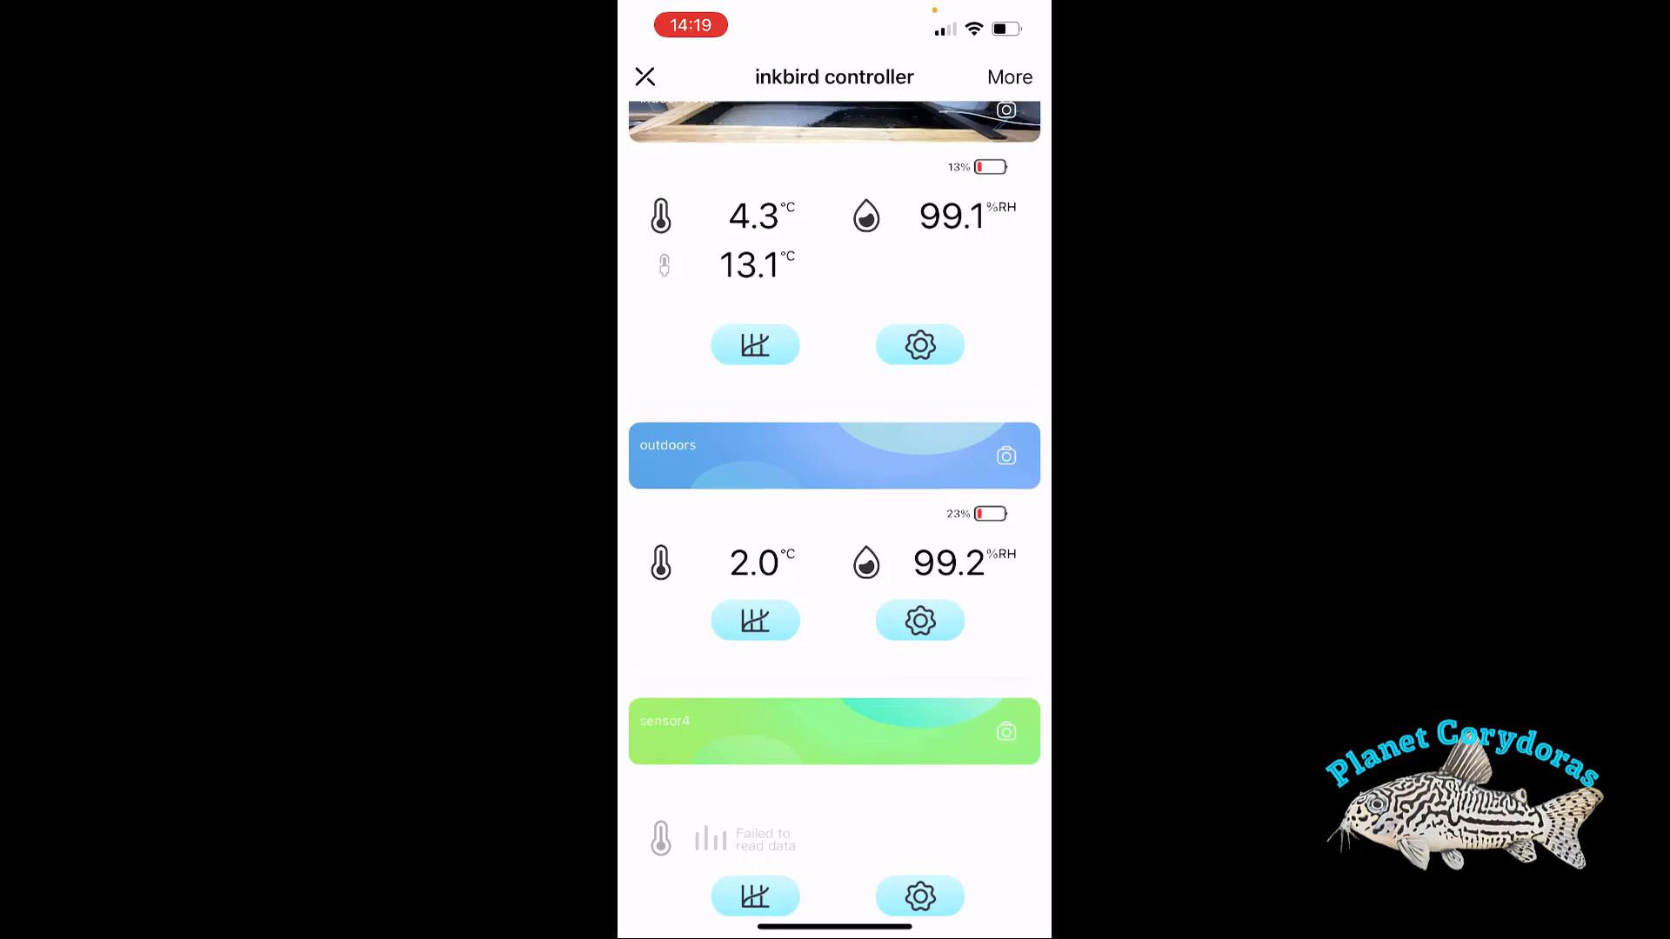
scroll(down, 3)
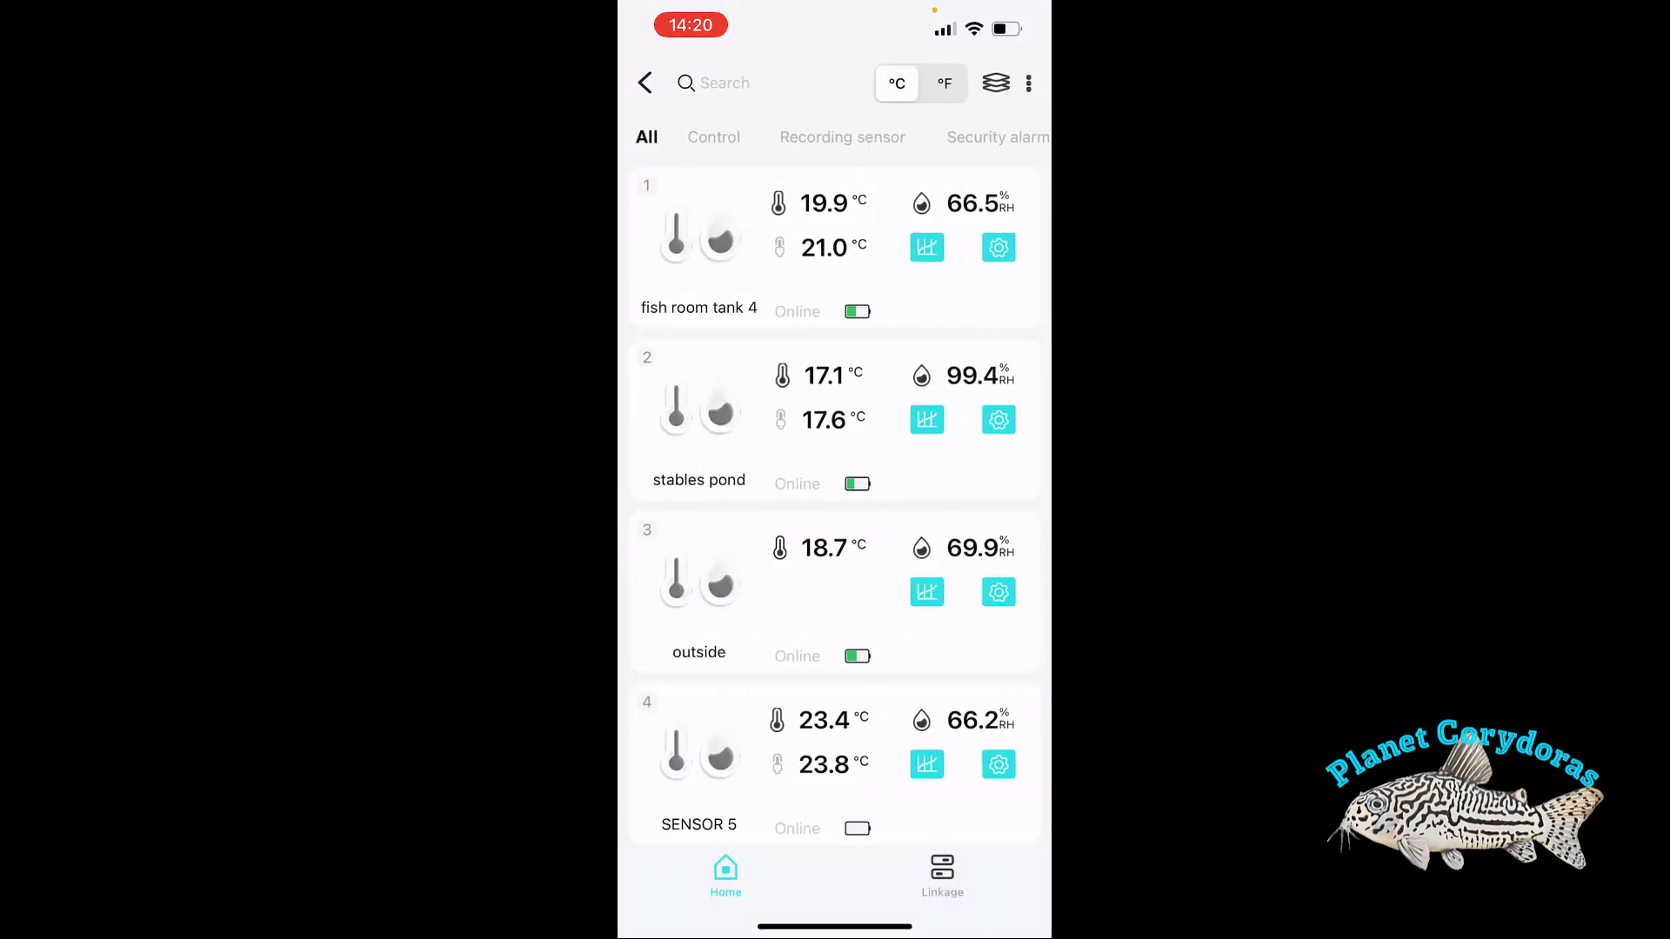
Scroll the hub's sensor list to reveal SENSOR 6, Tank 1 and main pond
scroll(down, 3)
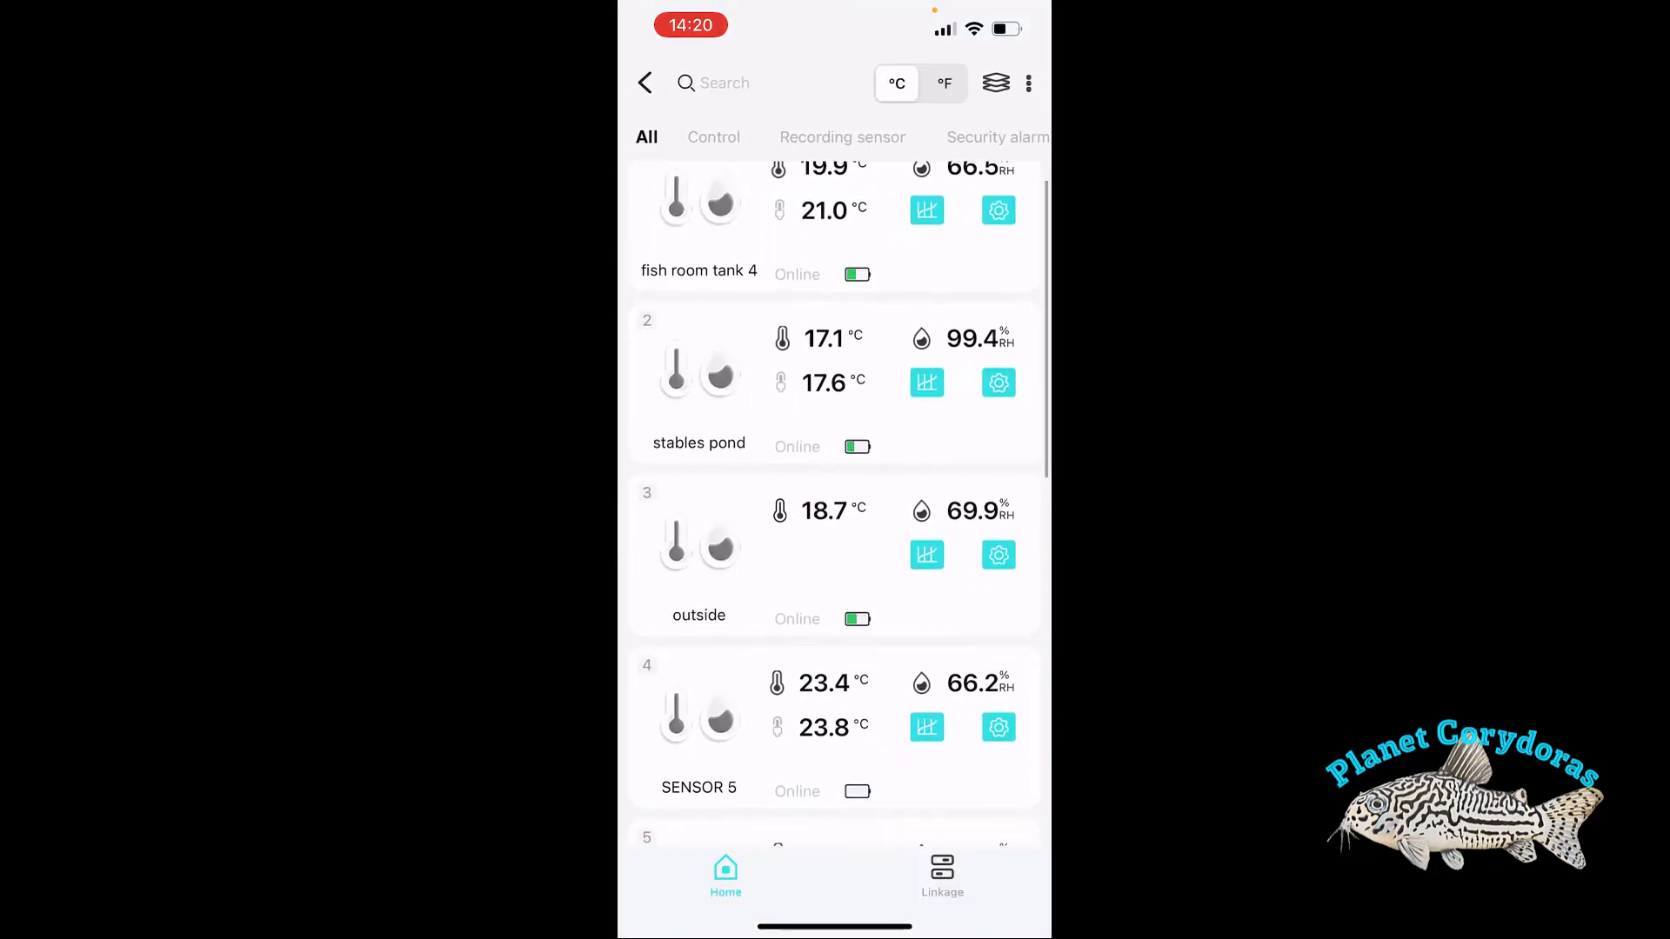
scroll(down, 3)
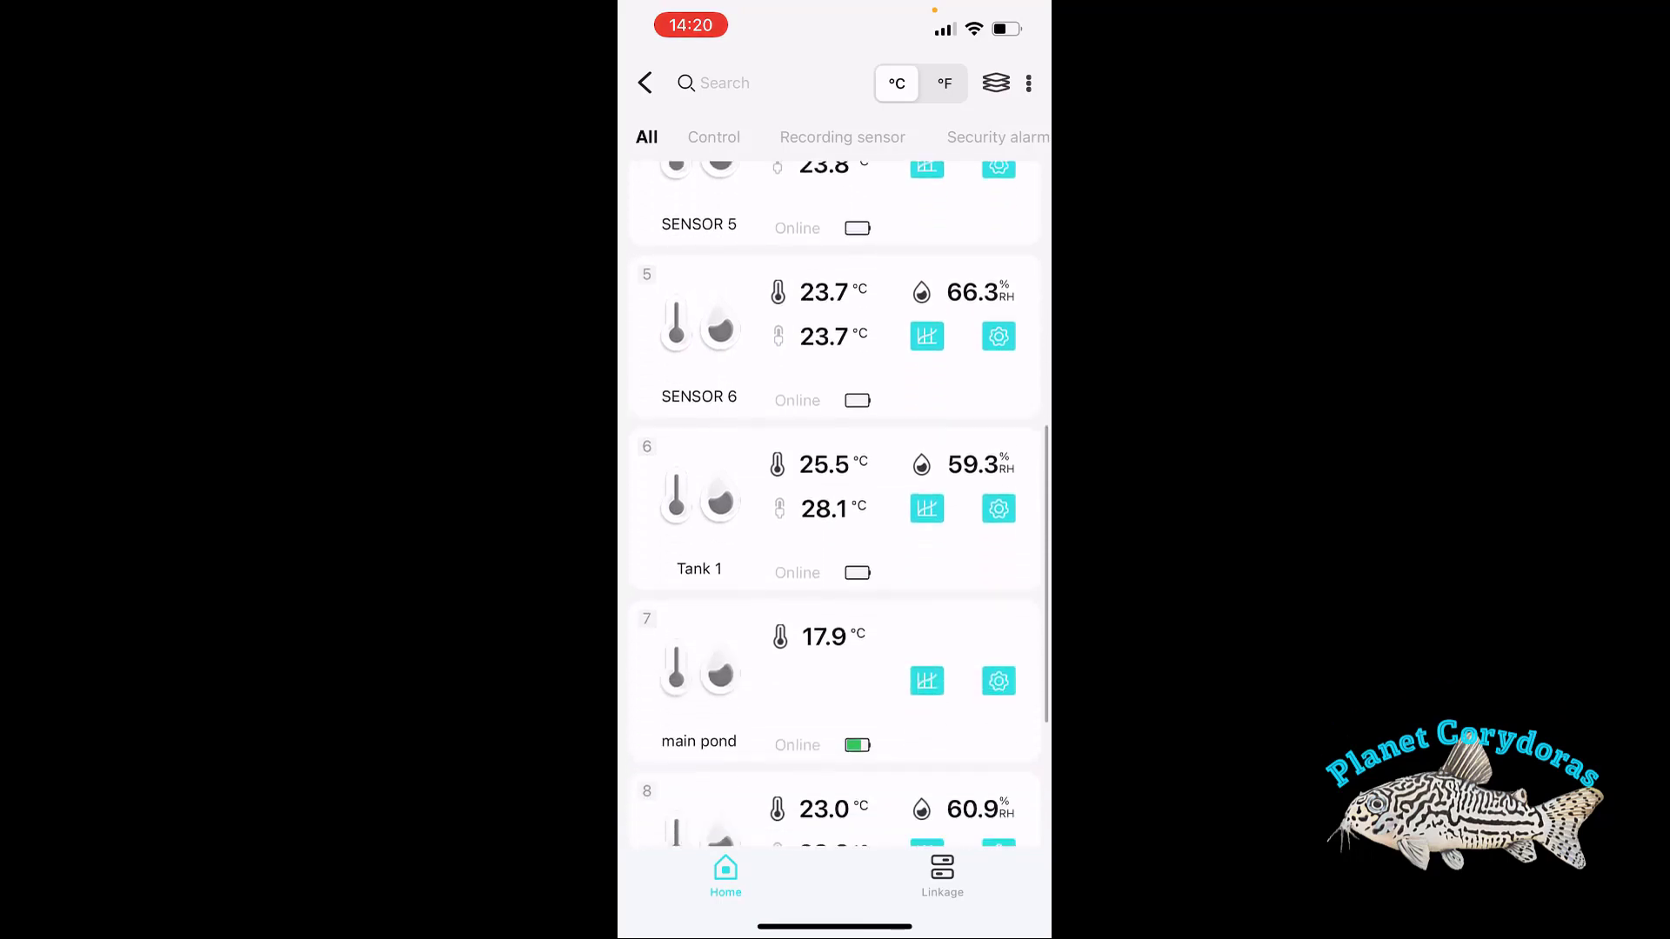
scroll(down, 3)
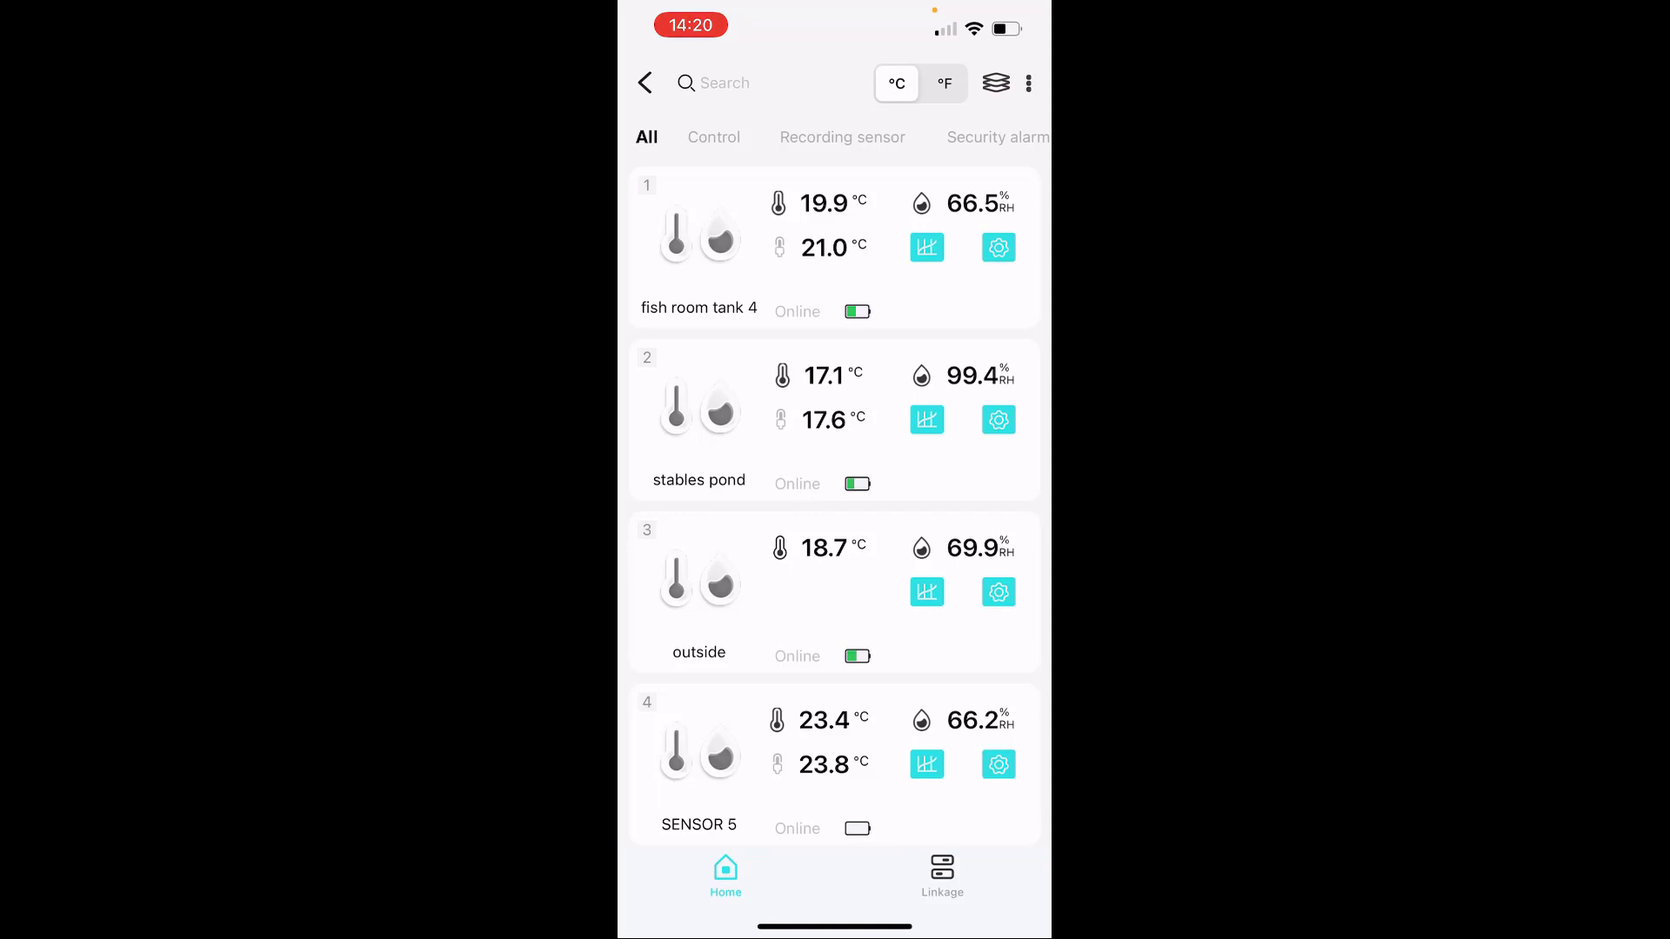
scroll(down, 3)
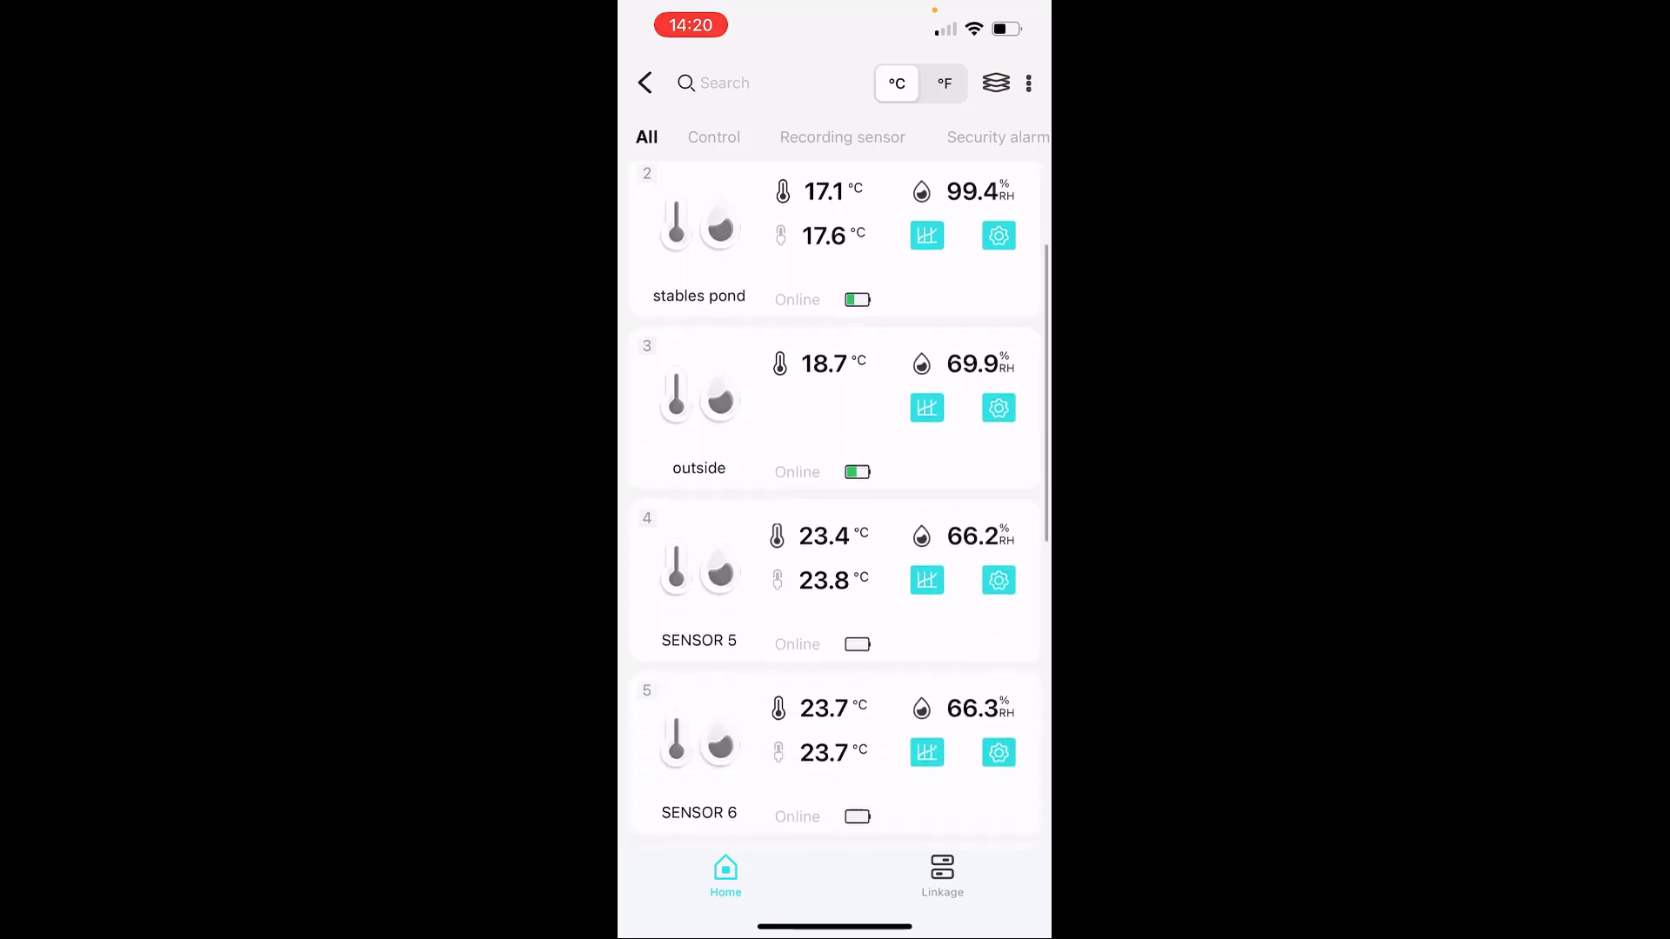
scroll(down, 3)
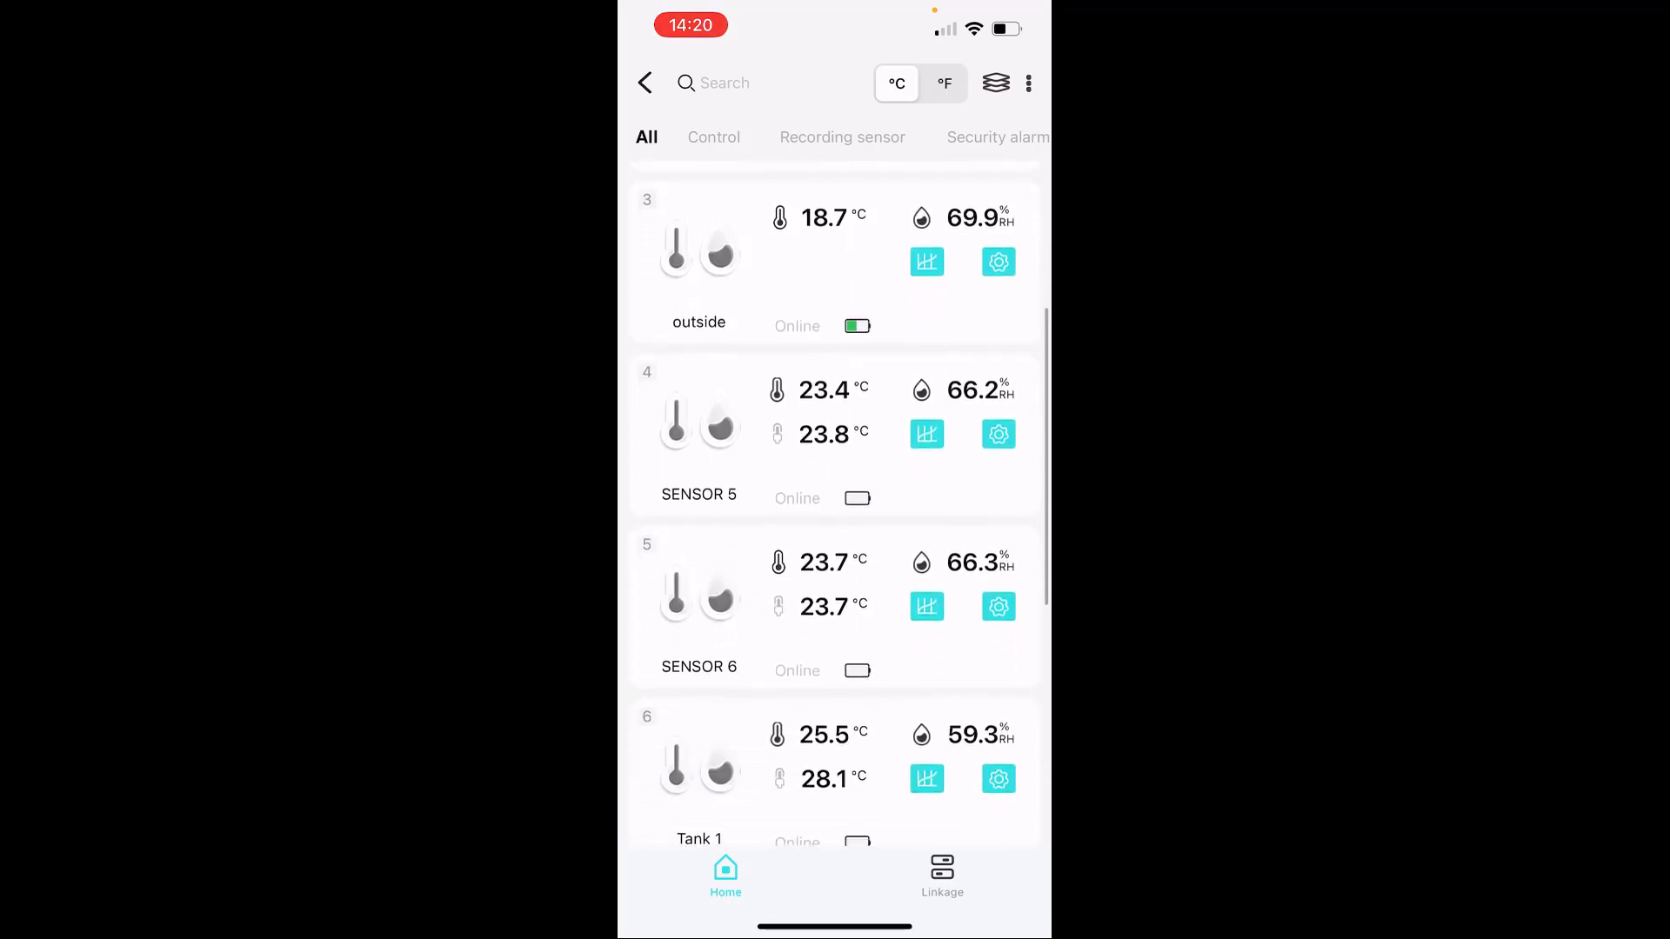
scroll(down, 3)
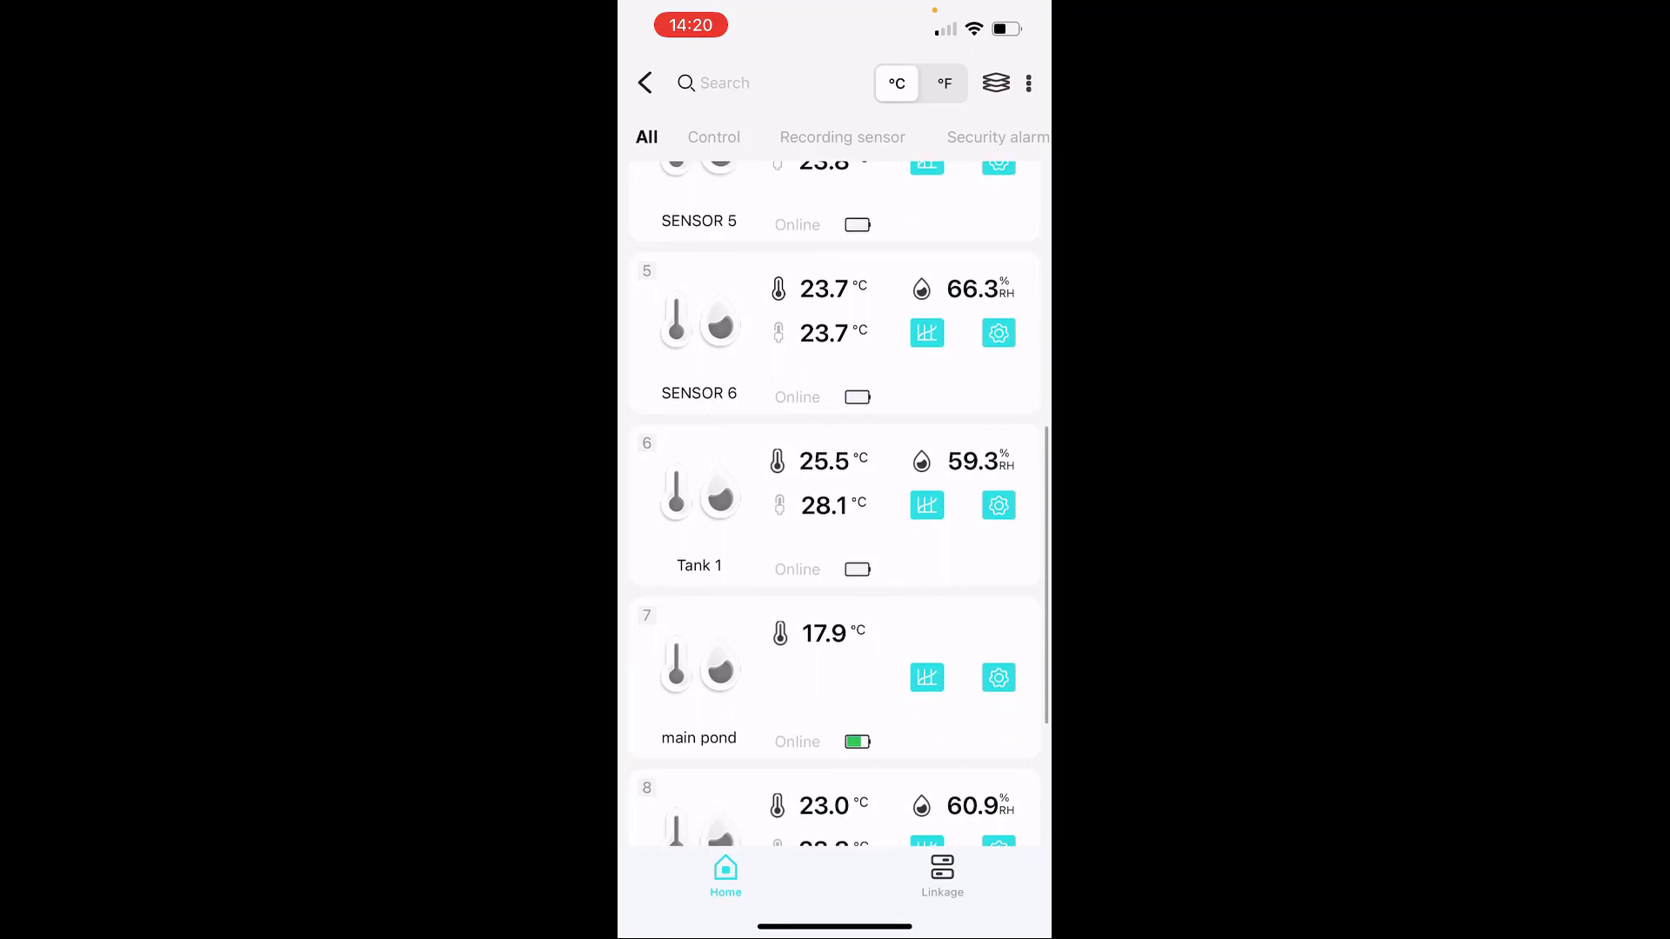
scroll(down, 3)
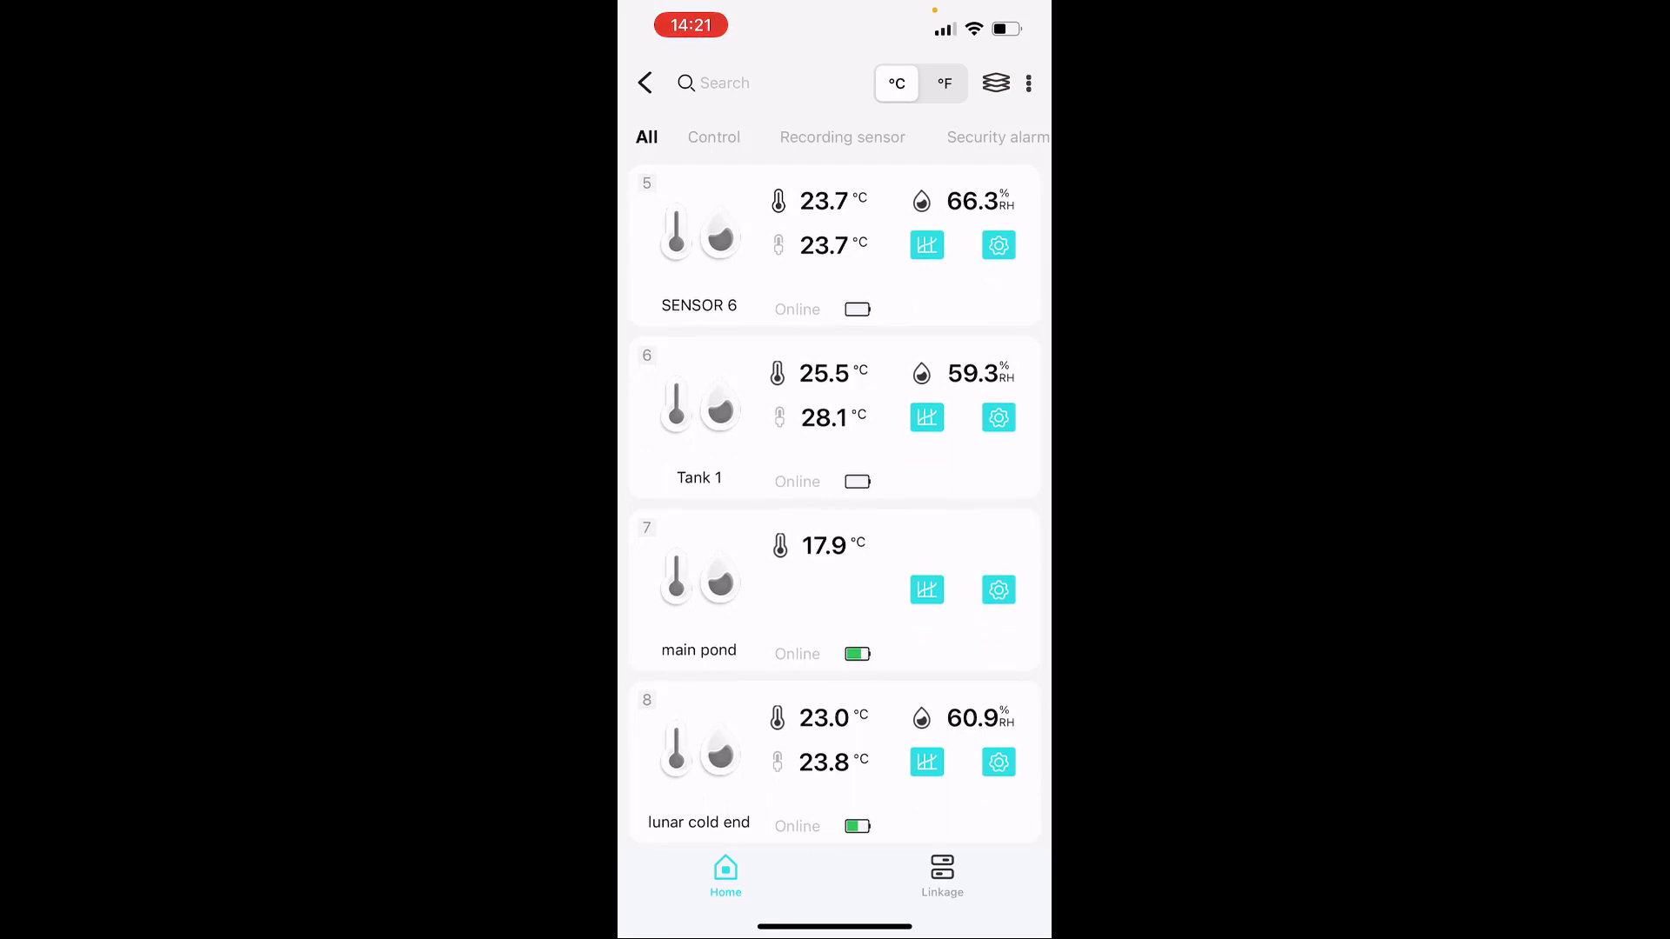
scroll(down, 3)
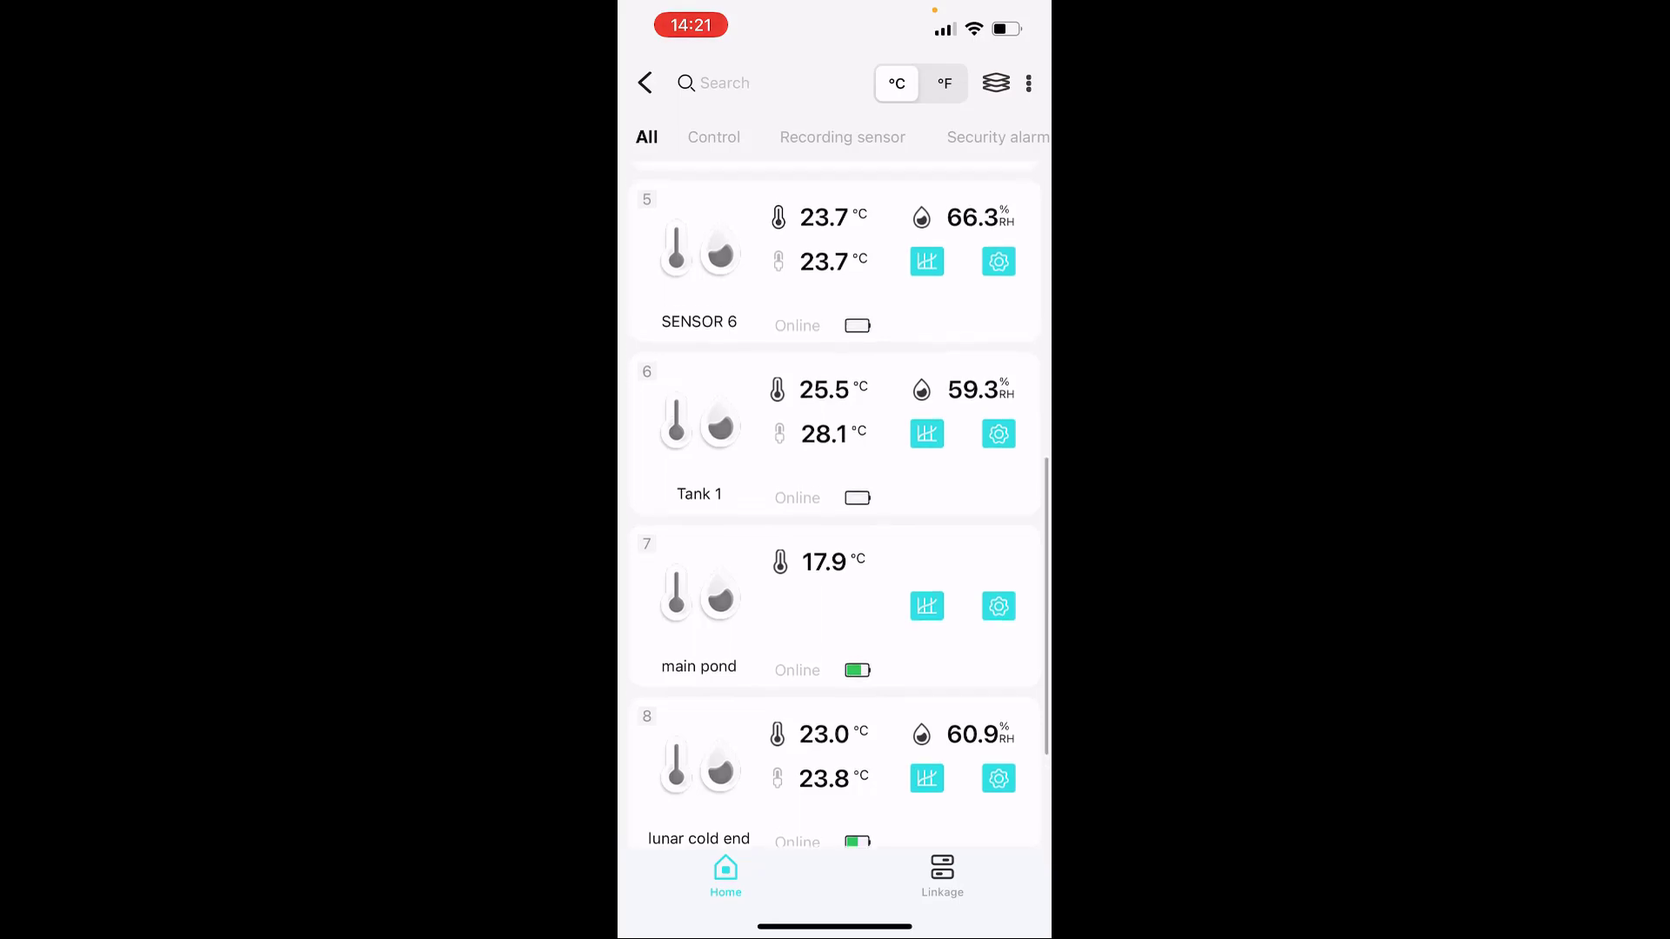
scroll(down, 3)
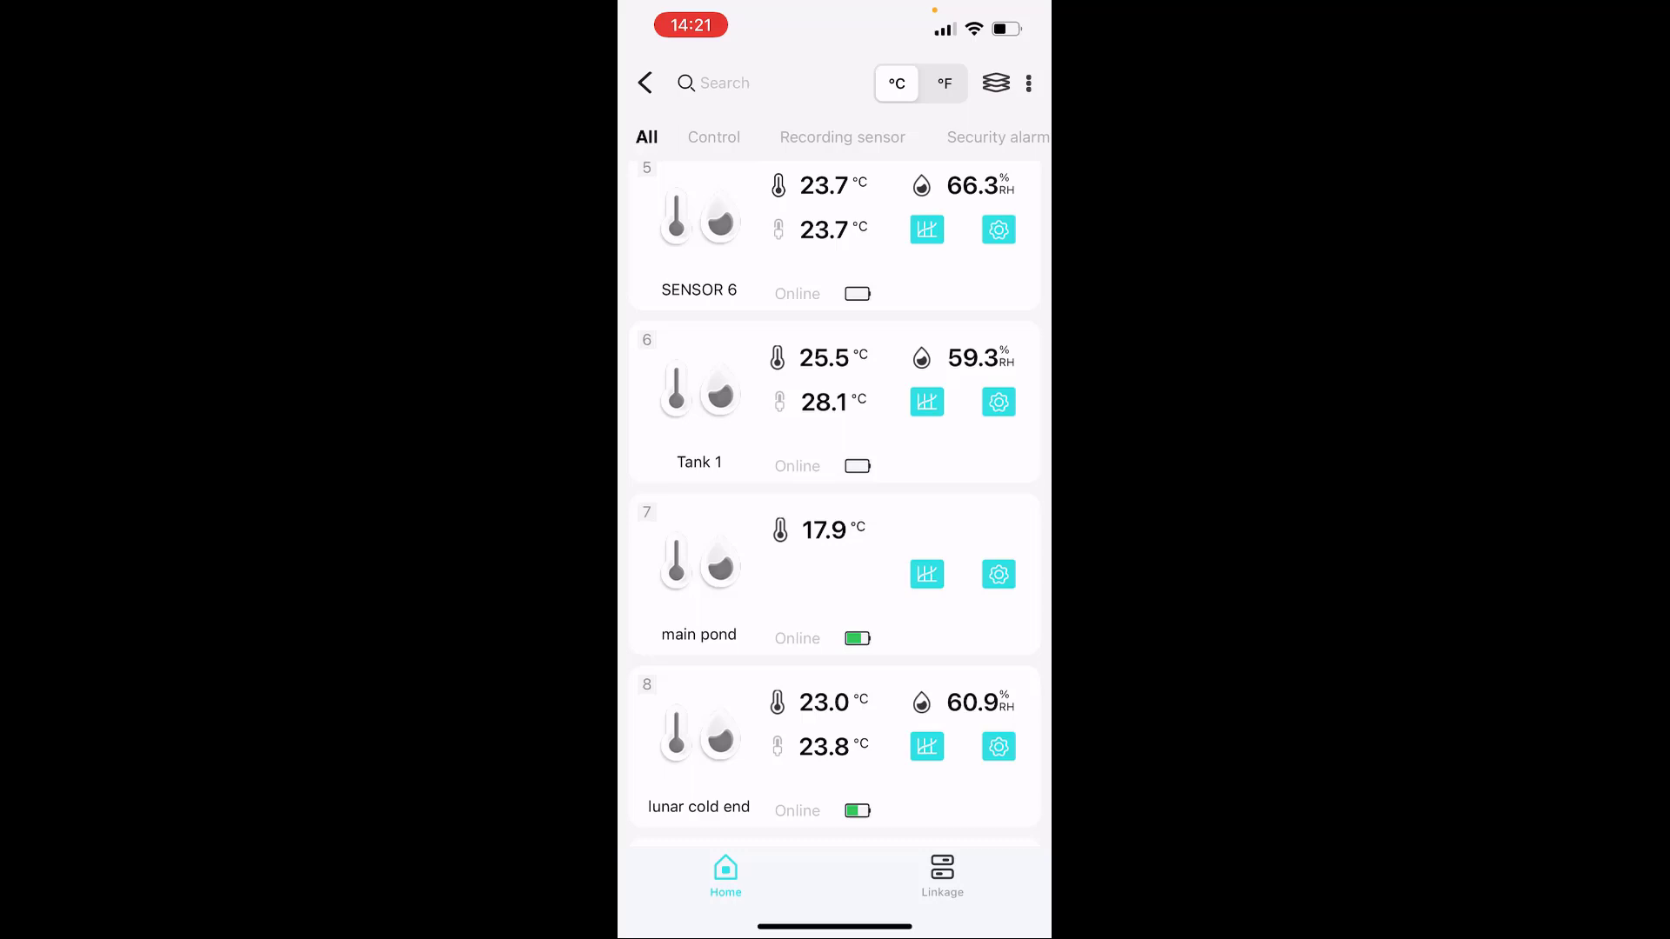
scroll(up, 3)
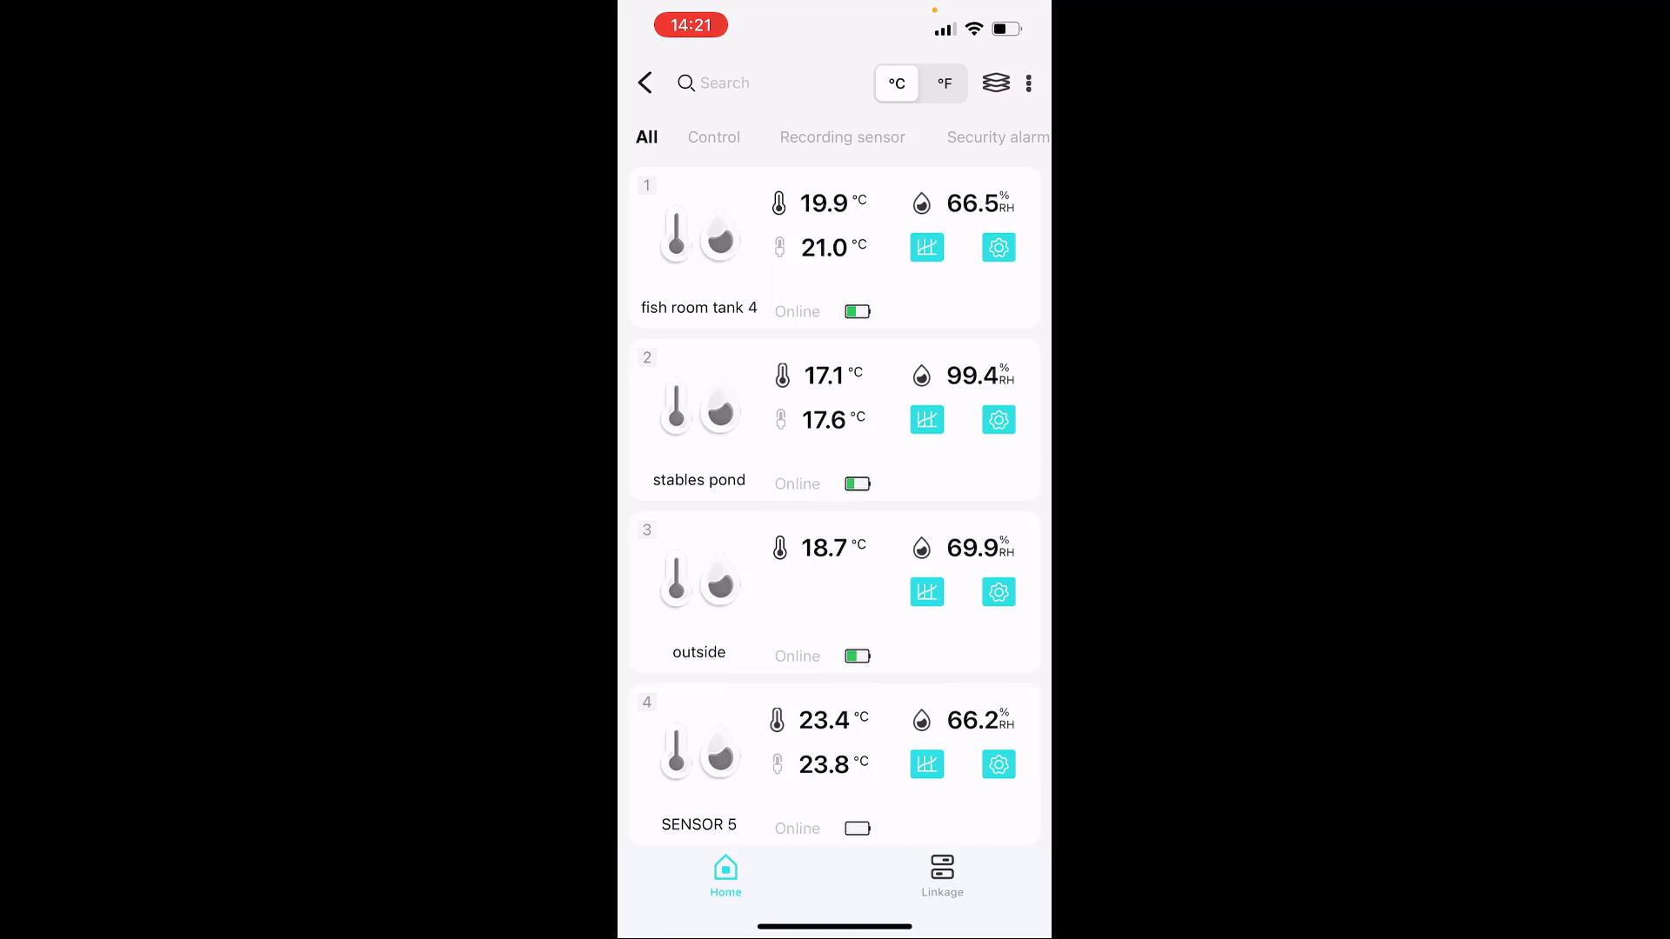
click(927, 248)
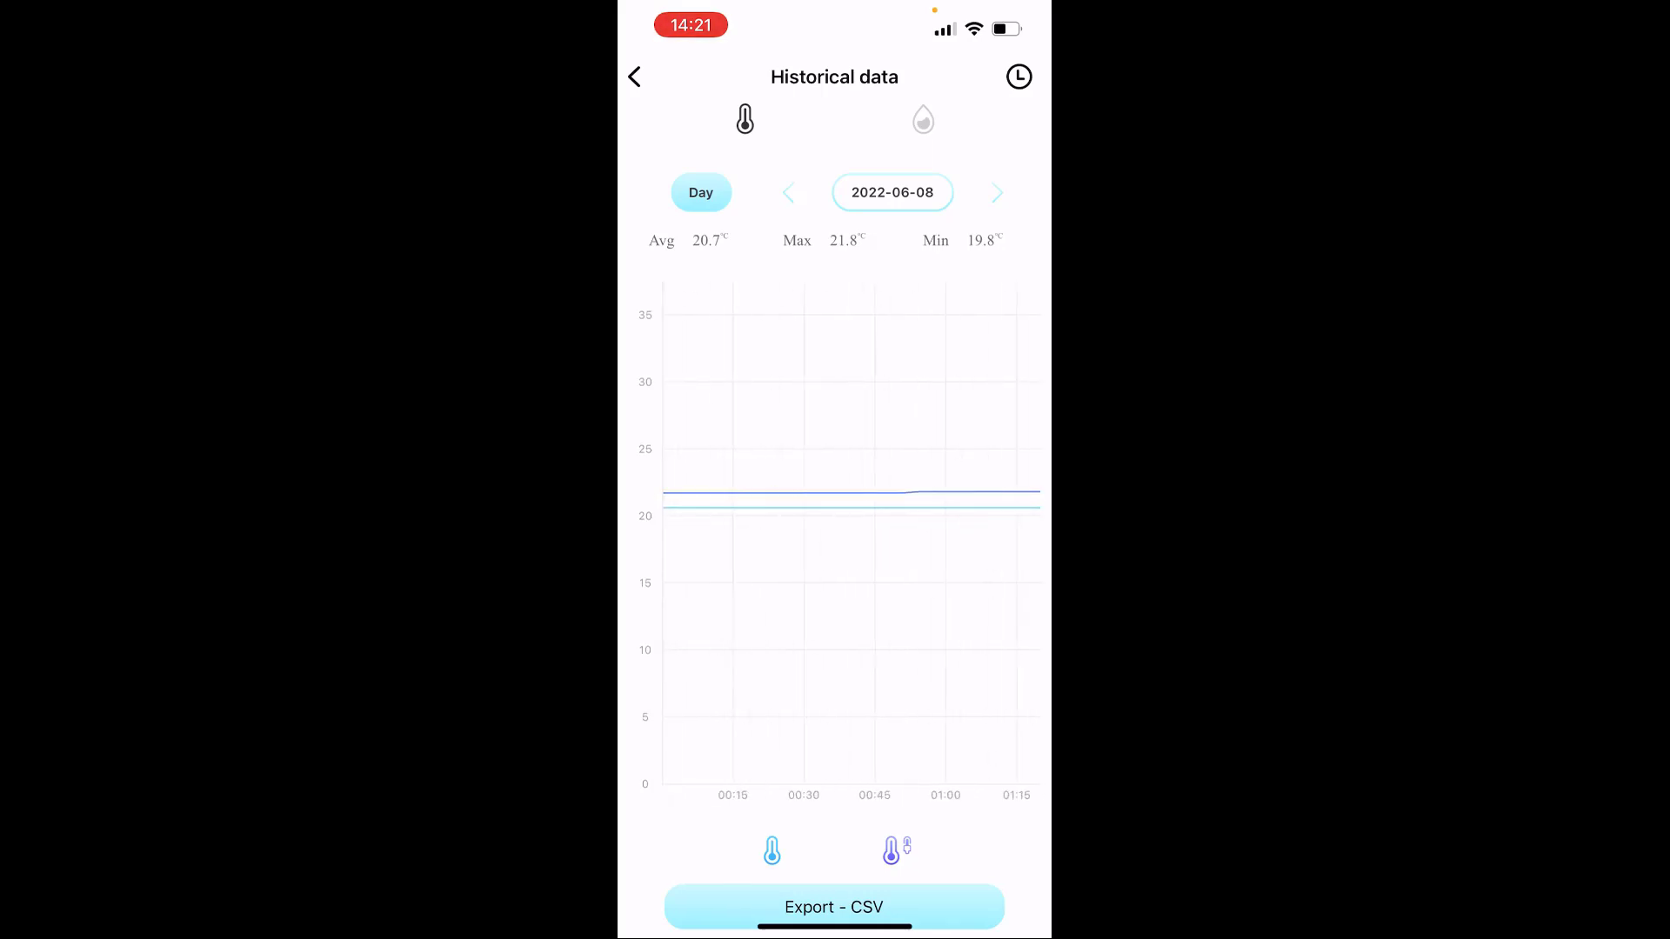
click(772, 851)
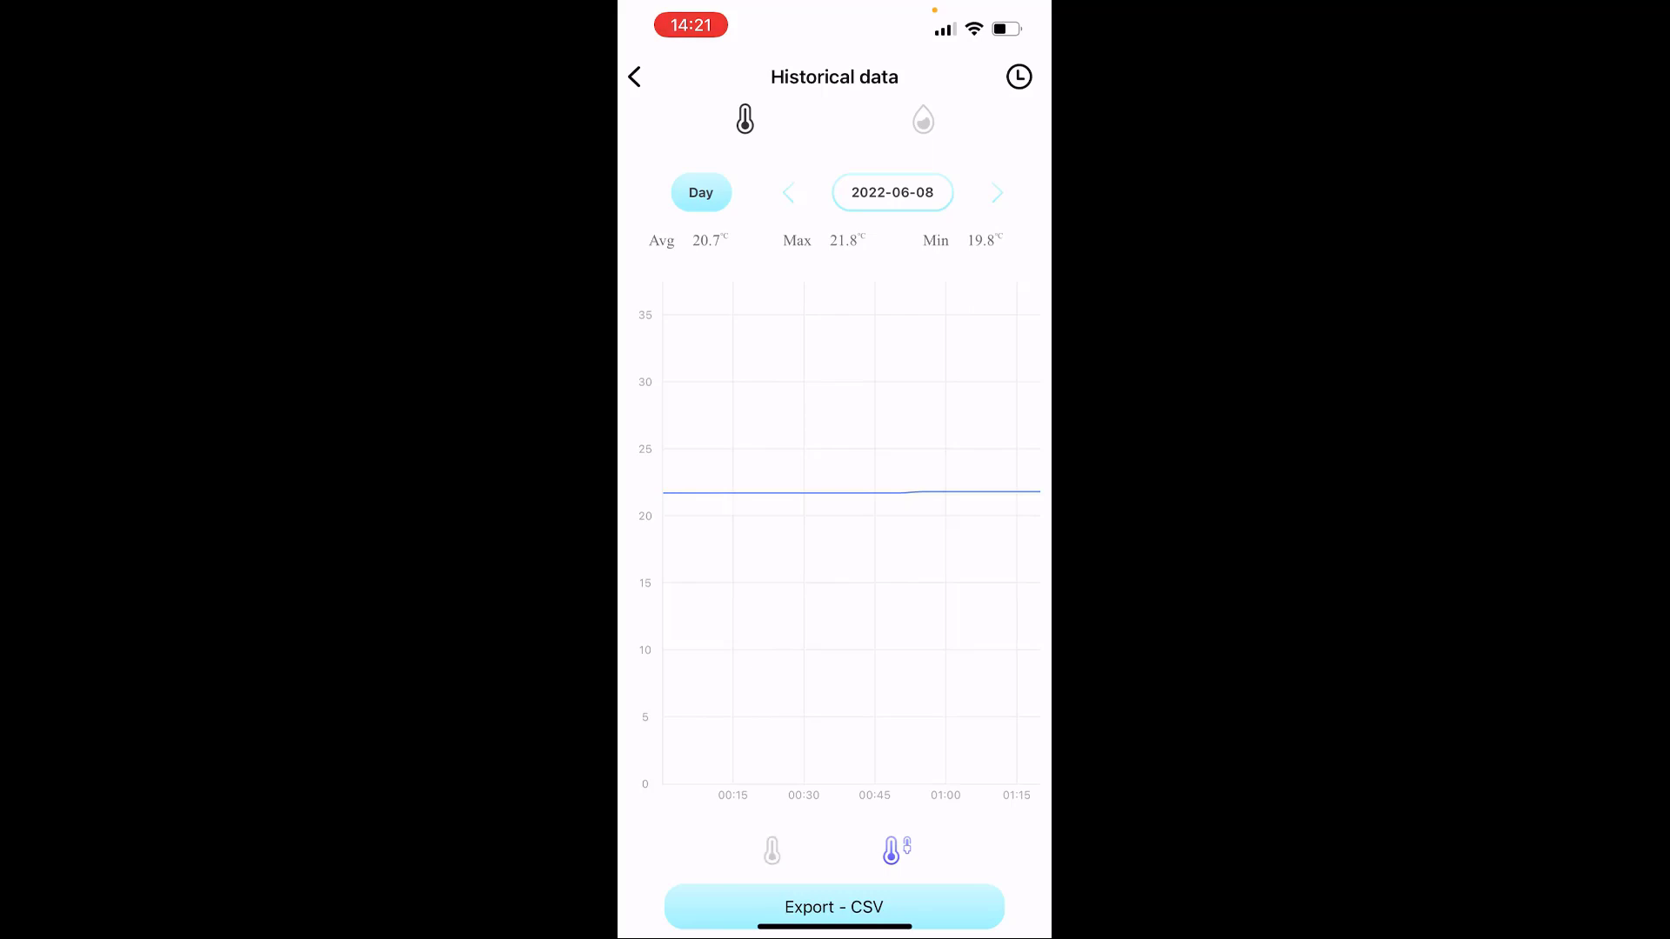
click(772, 849)
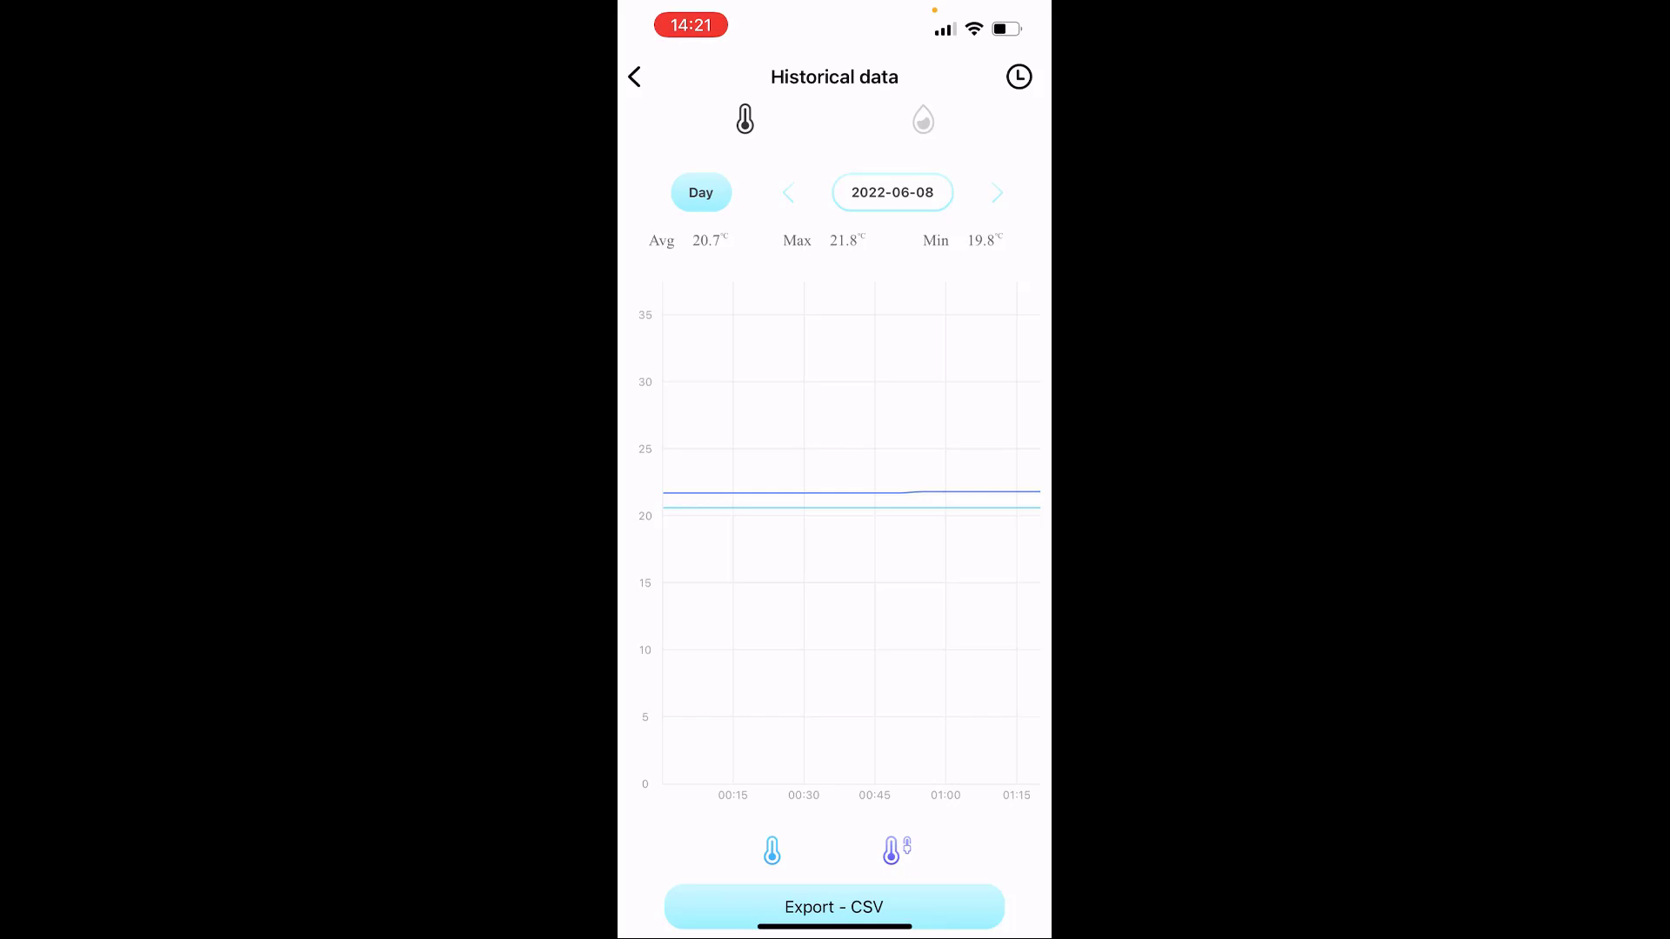
click(923, 120)
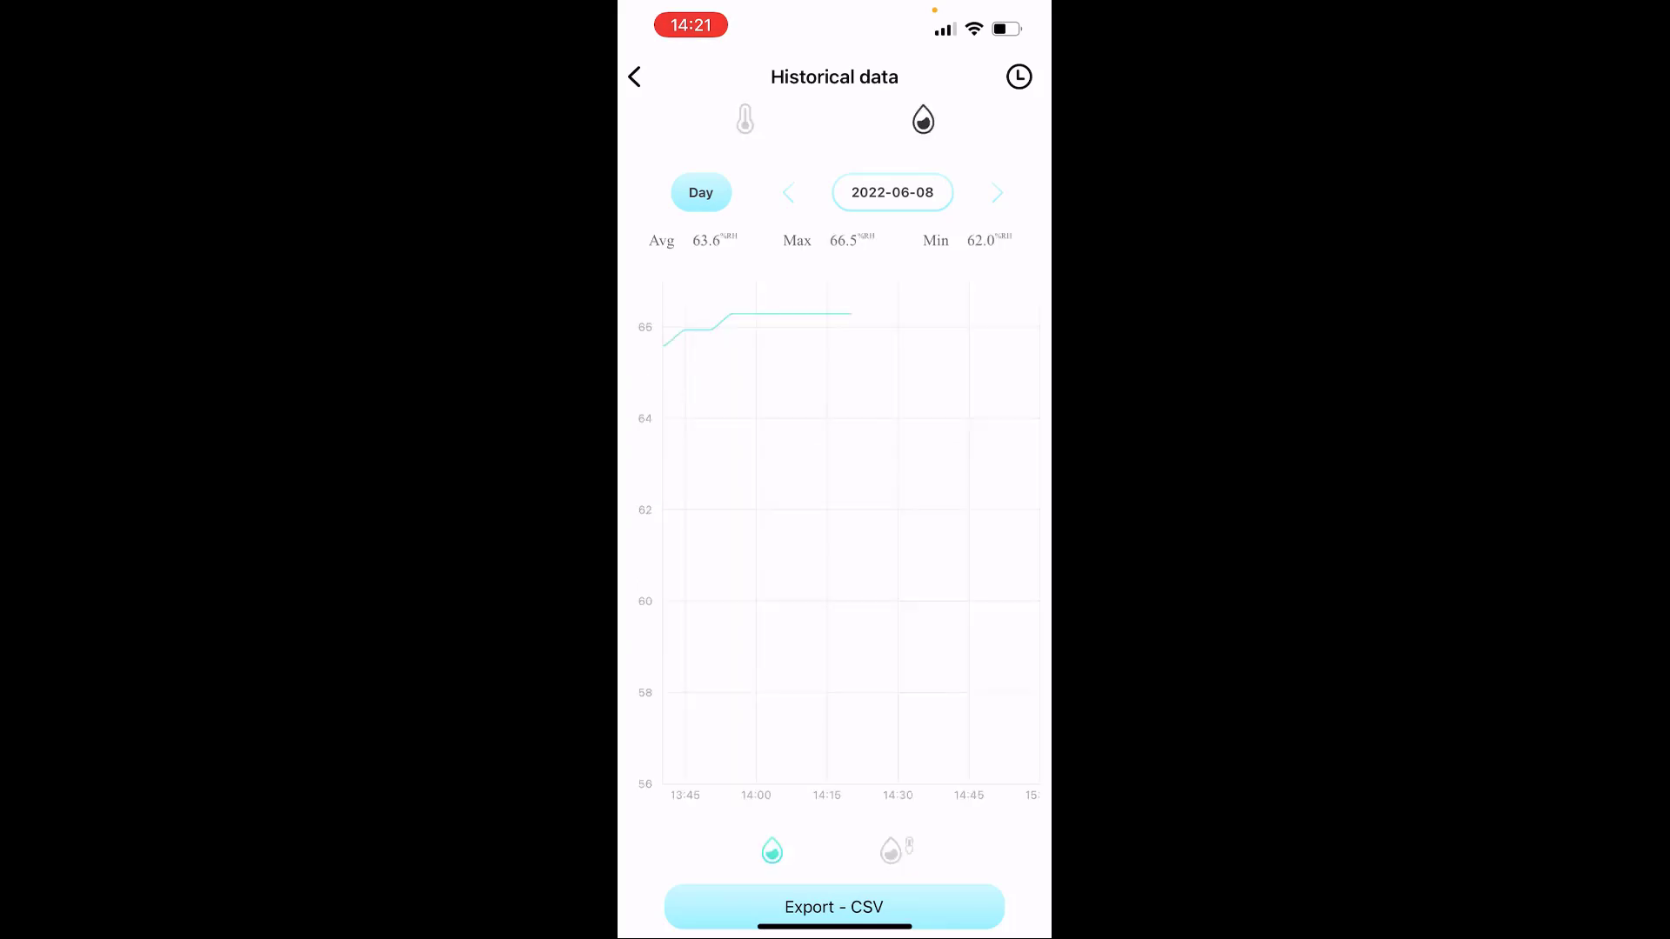
click(665, 341)
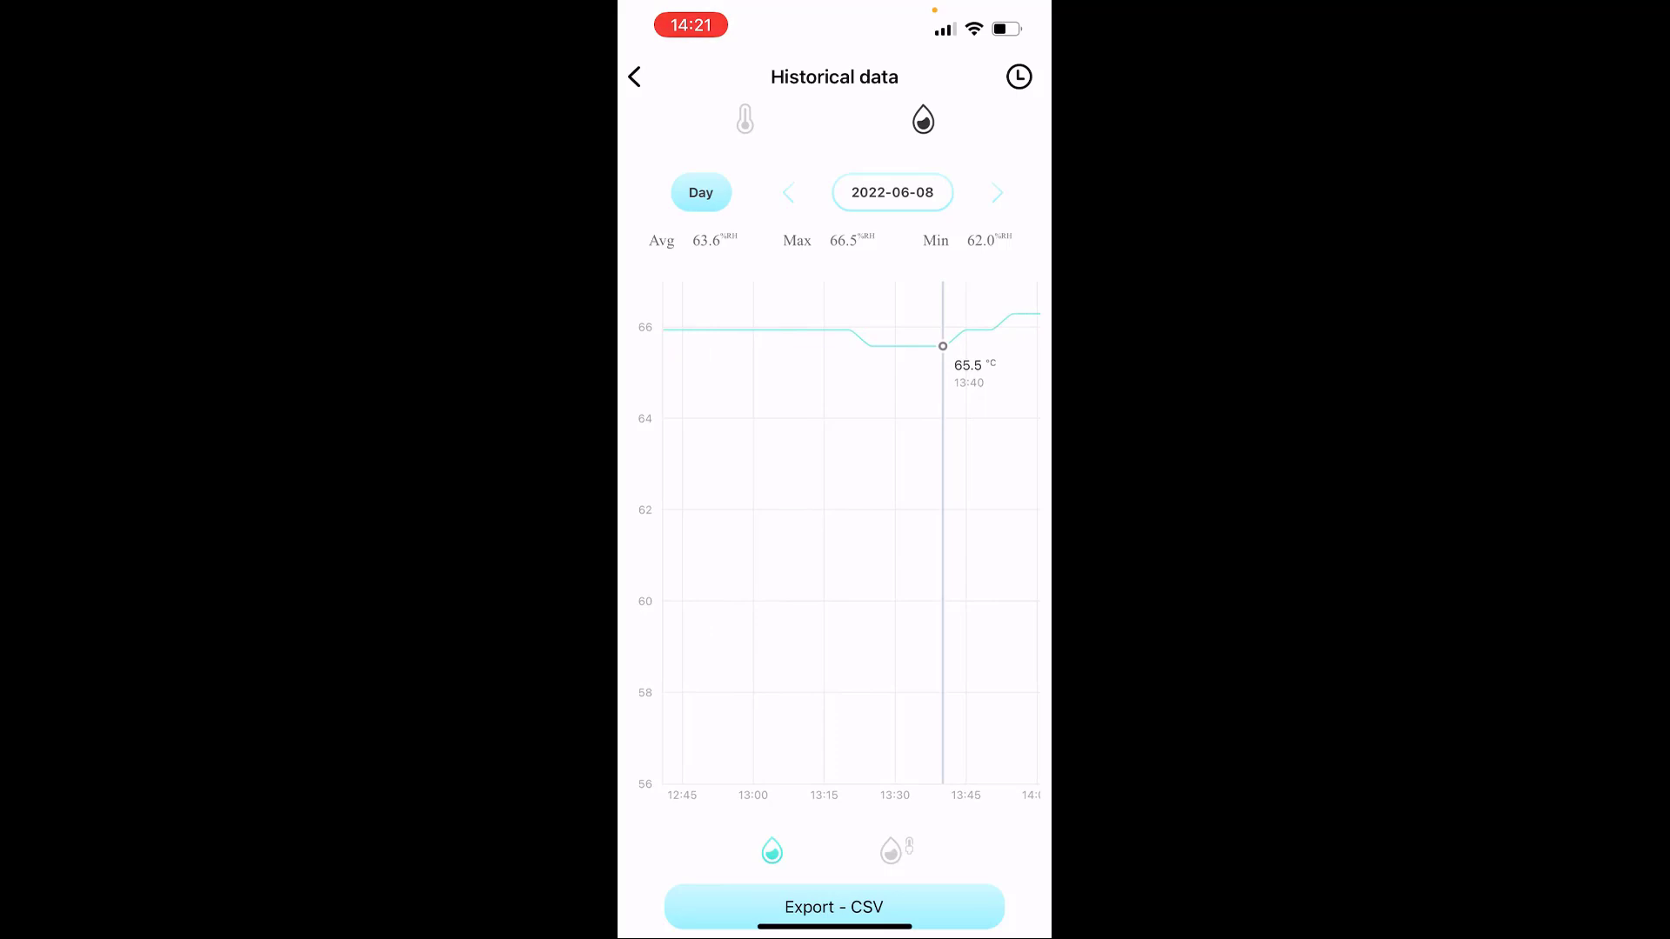
click(633, 77)
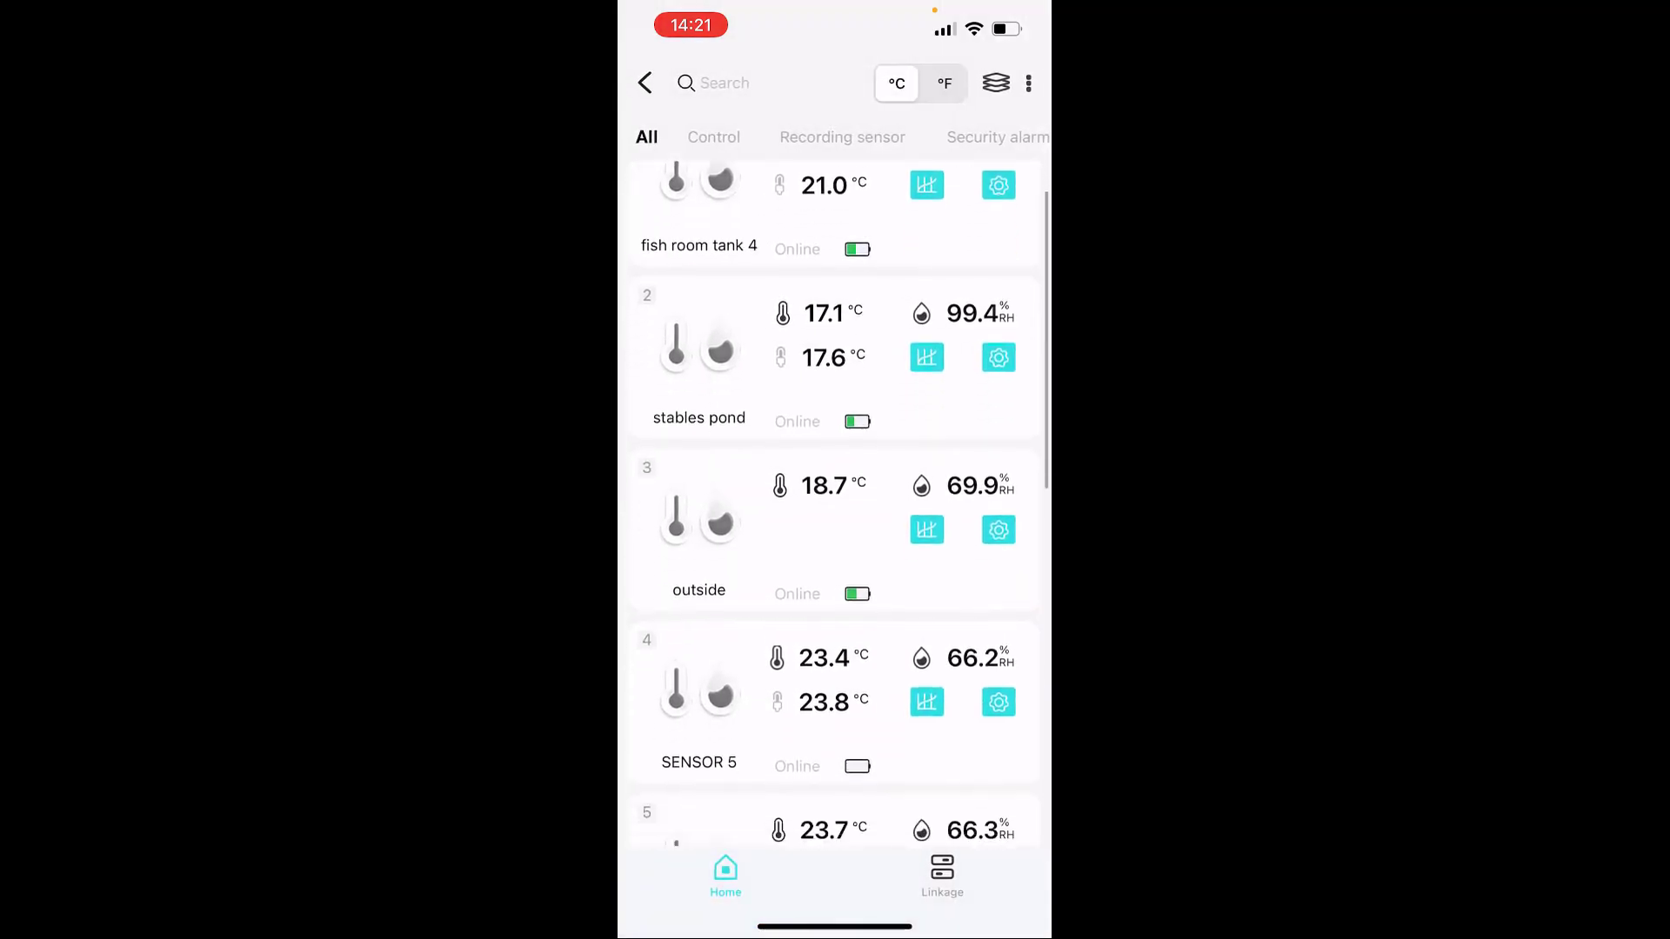
scroll(down, 3)
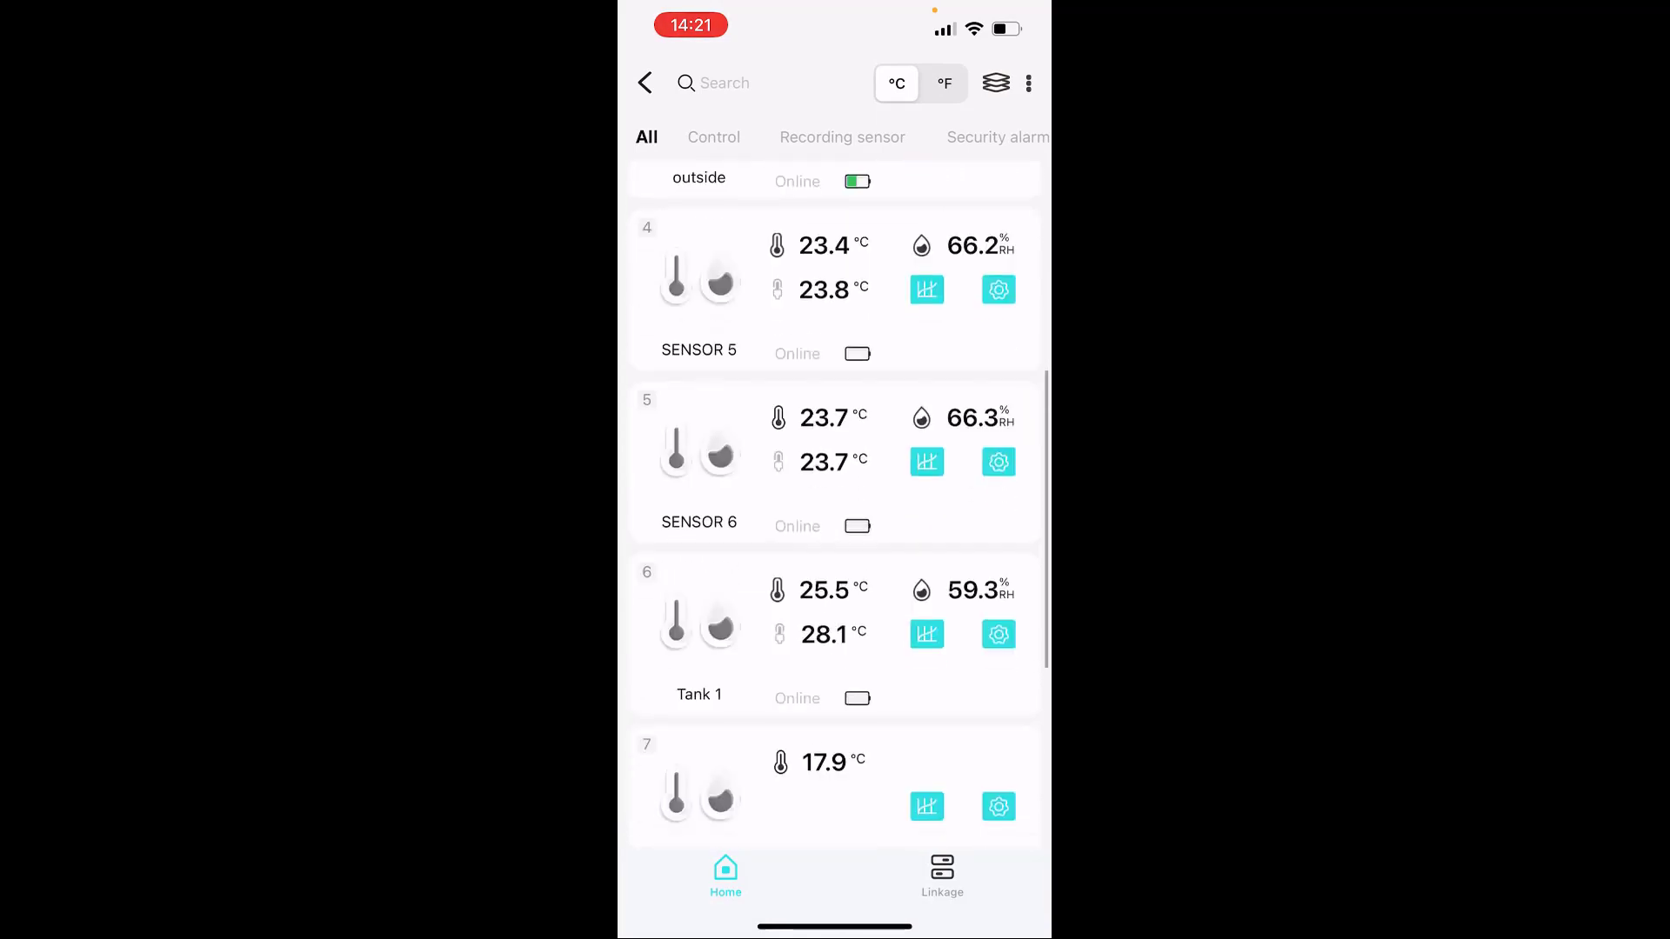
scroll(down, 3)
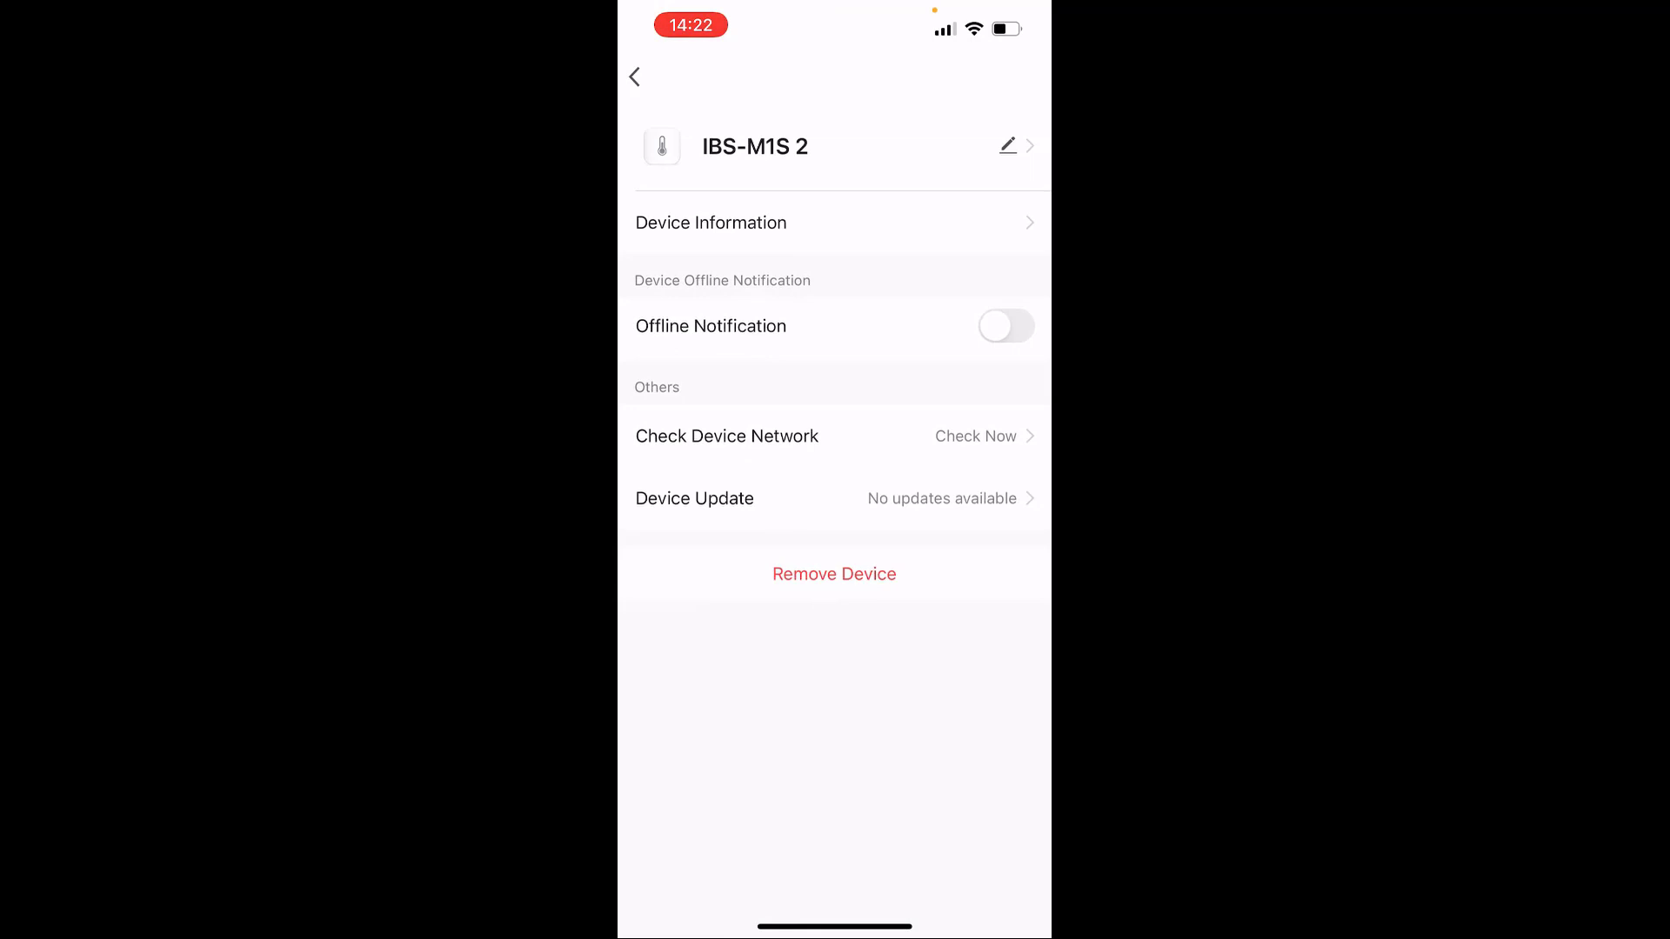
click(634, 77)
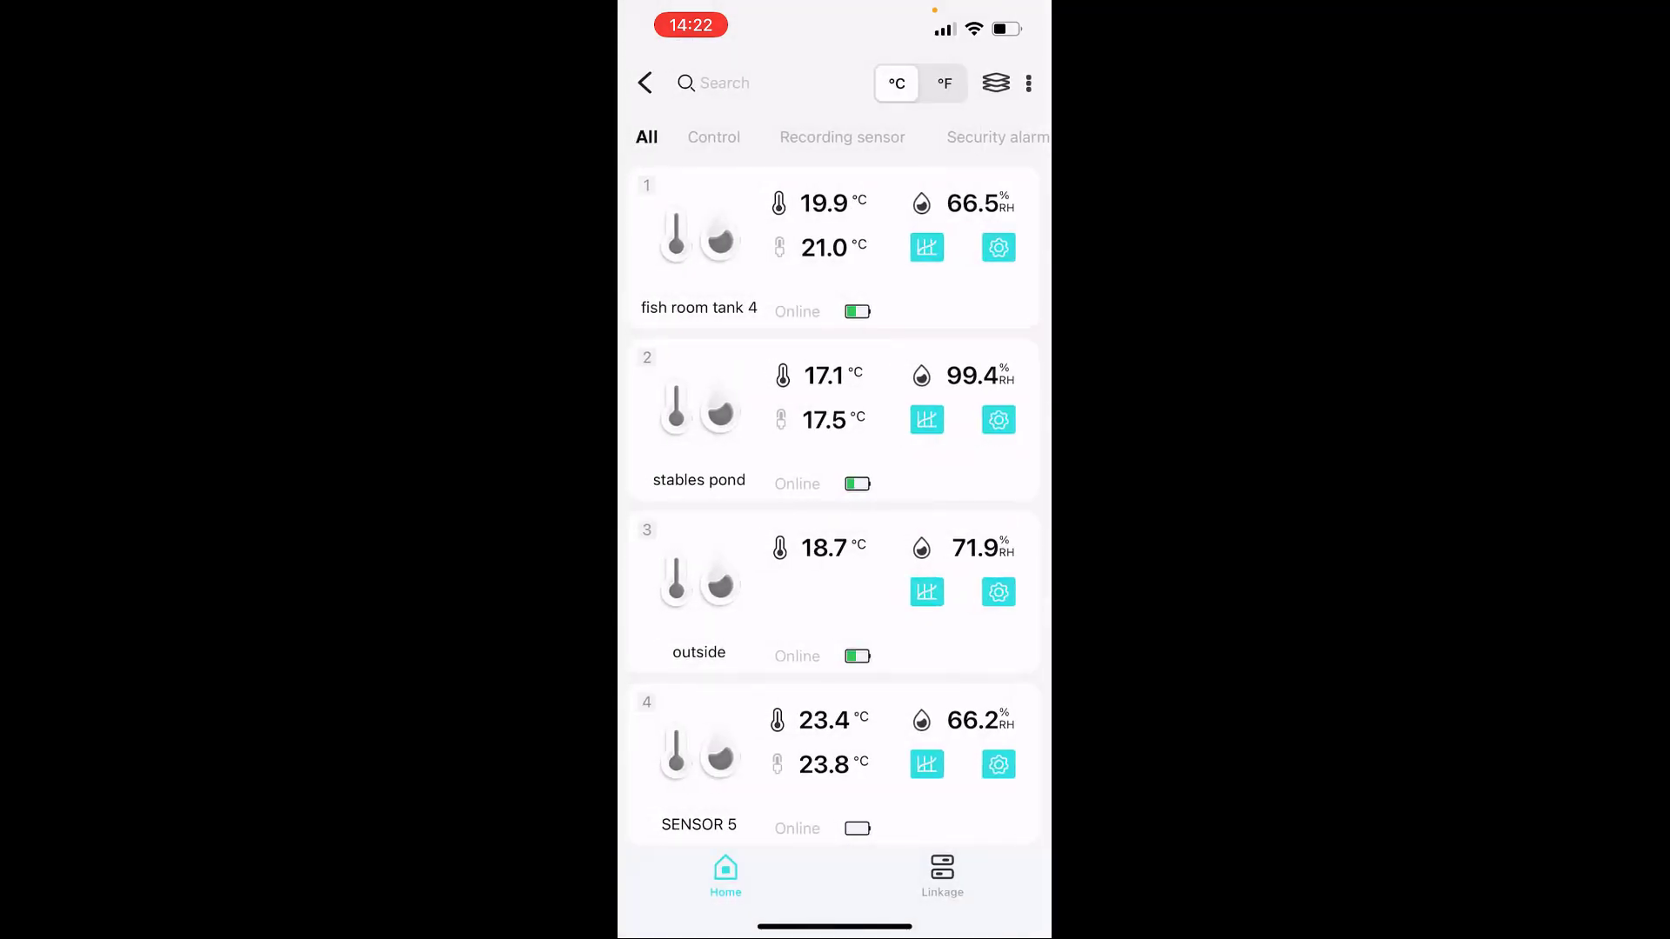
scroll(down, 3)
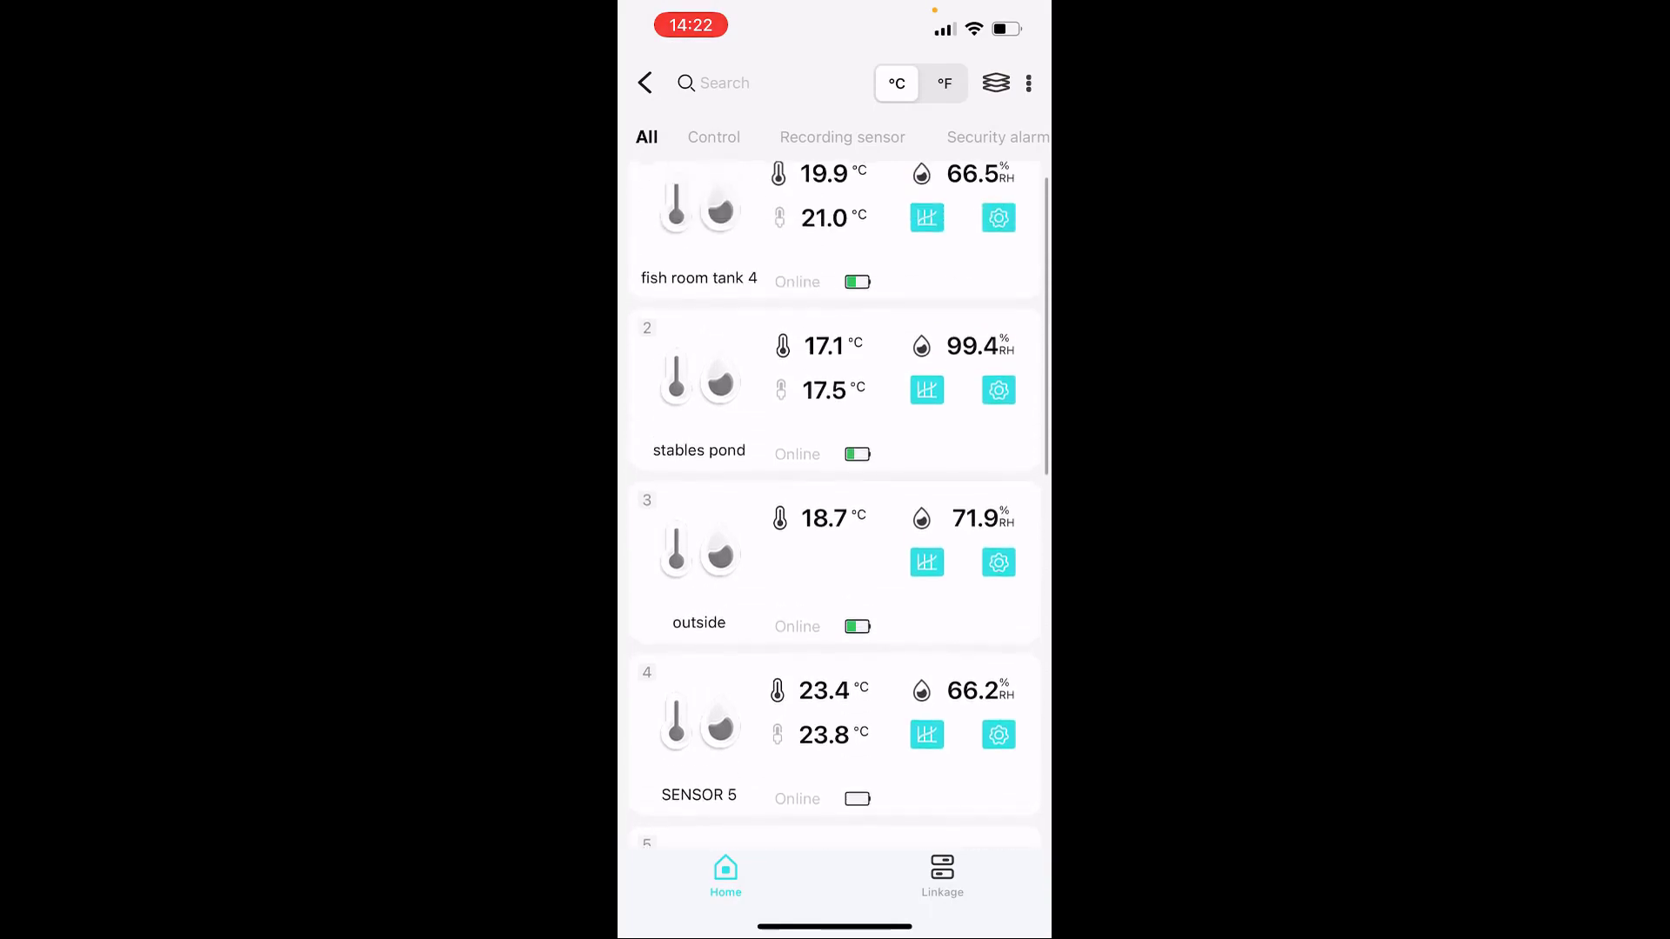
scroll(down, 3)
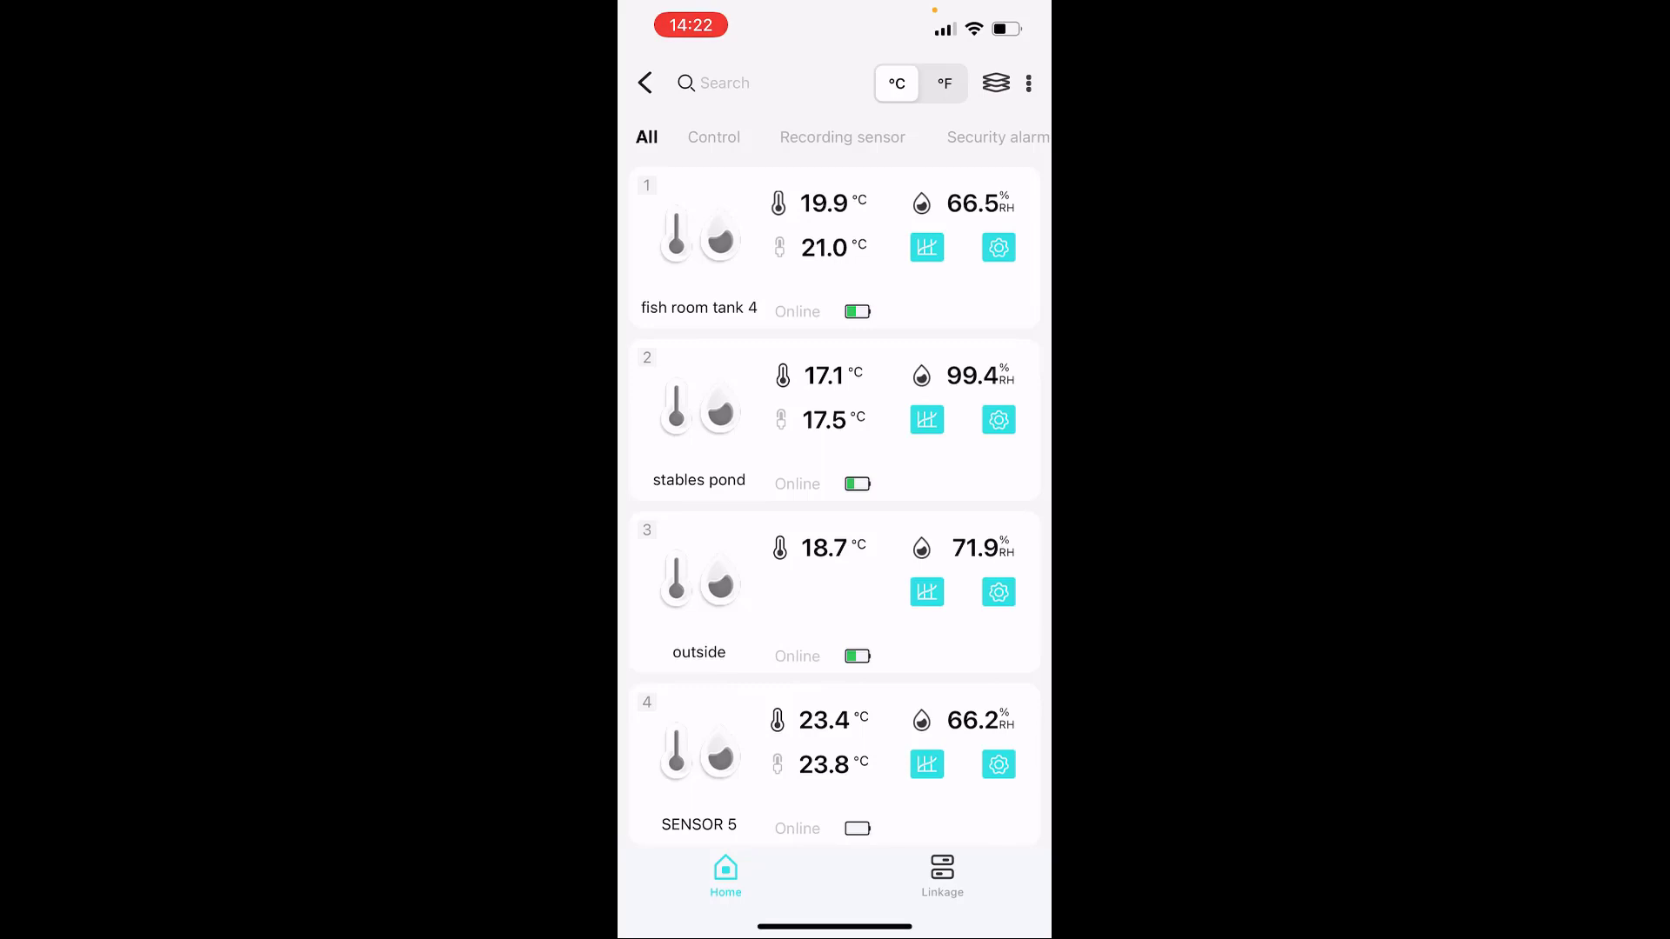
scroll(down, 3)
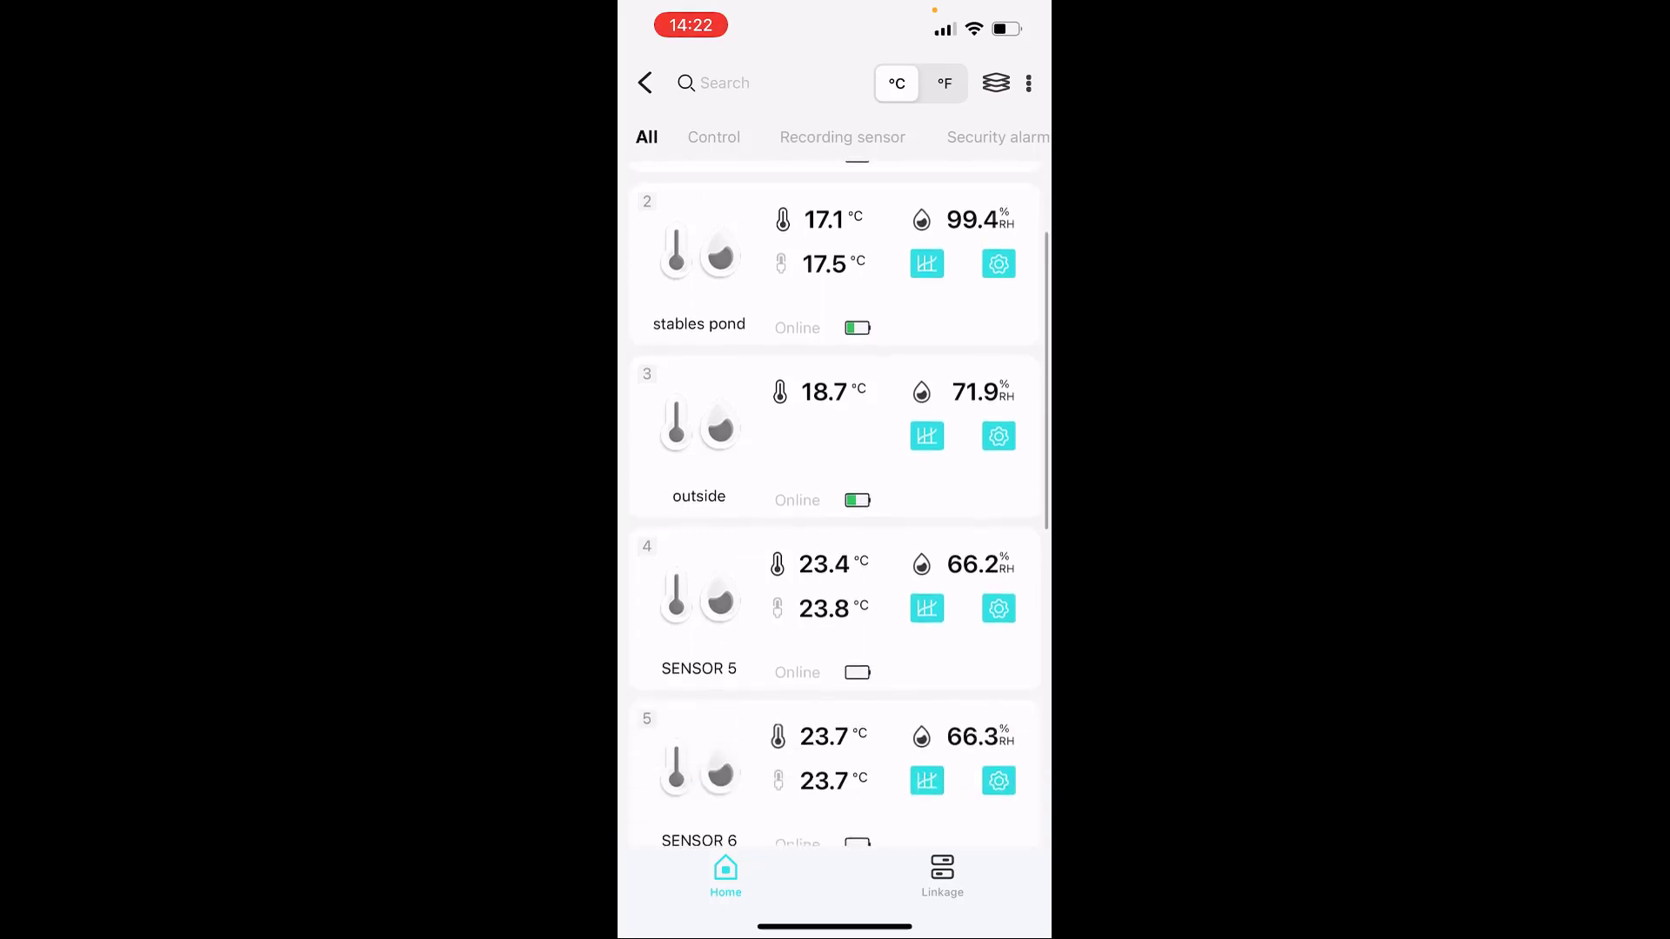
scroll(up, 3)
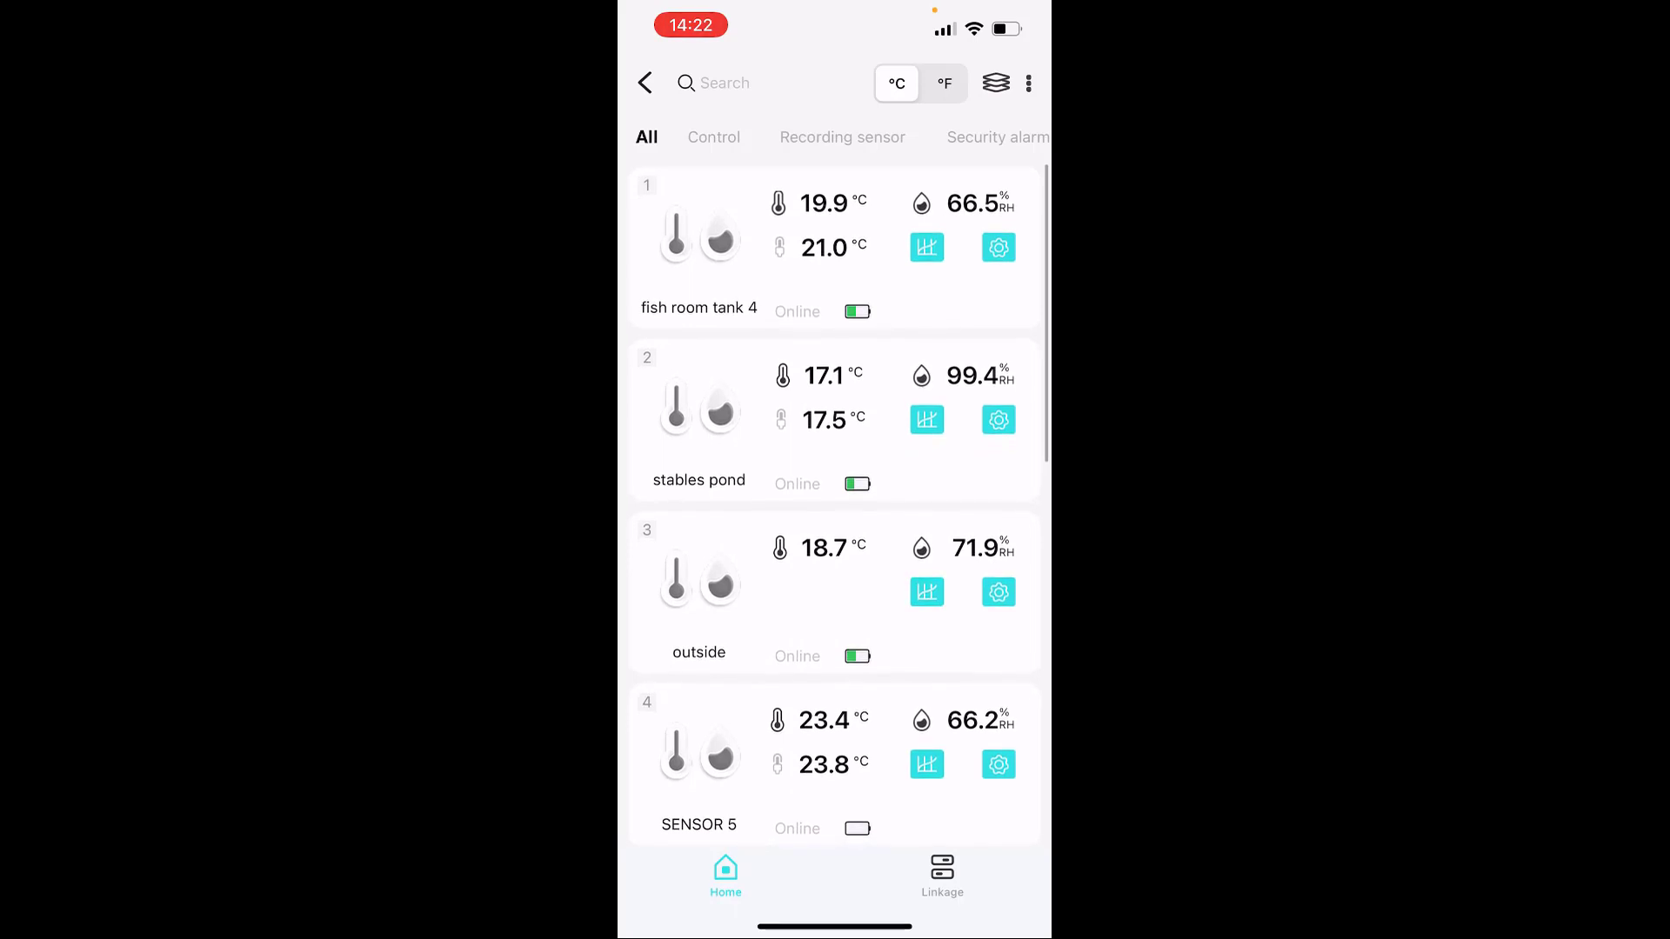